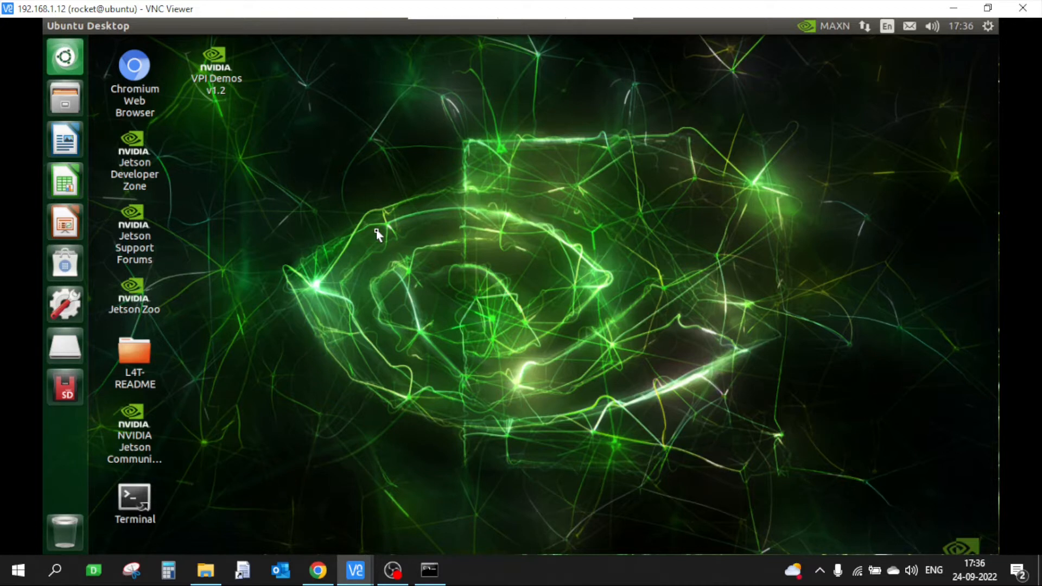
pyautogui.moveTo(414, 222)
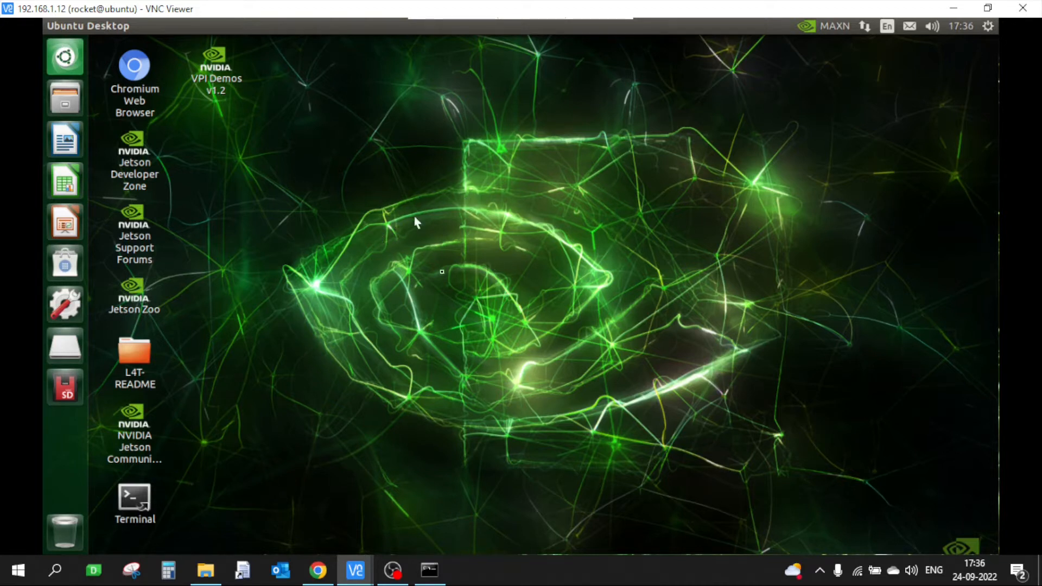
pyautogui.moveTo(492, 236)
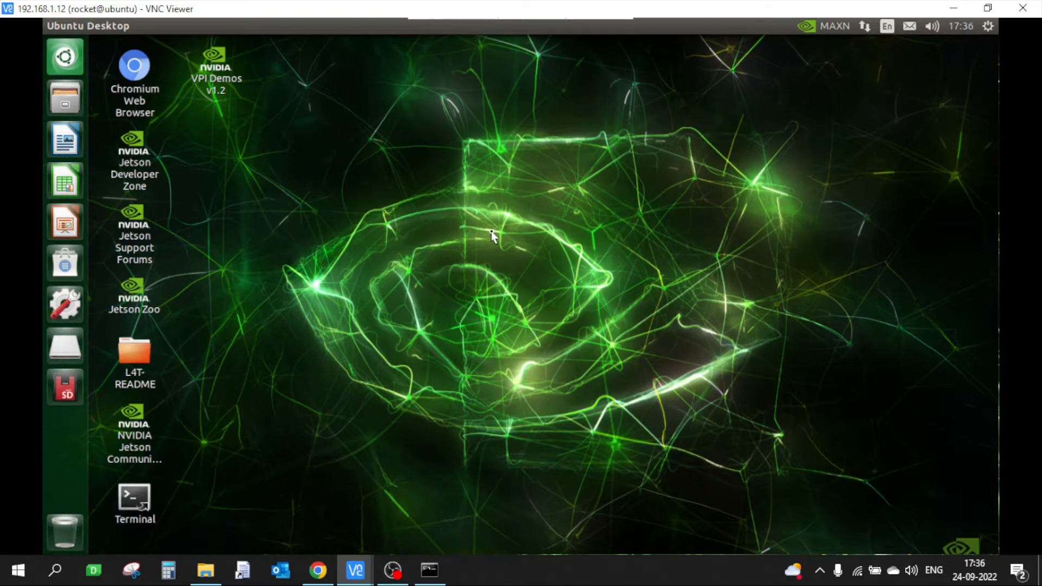
pyautogui.moveTo(523, 313)
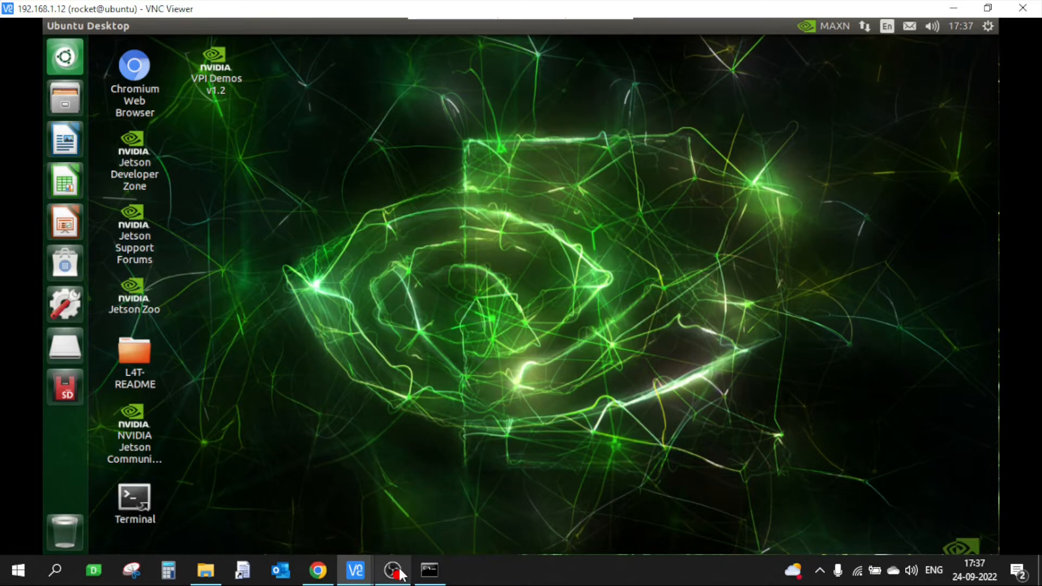
# - Scroll Chrome's NoMachine Jetson Nano article down to the Install NoMachine section
pyautogui.click(393, 570)
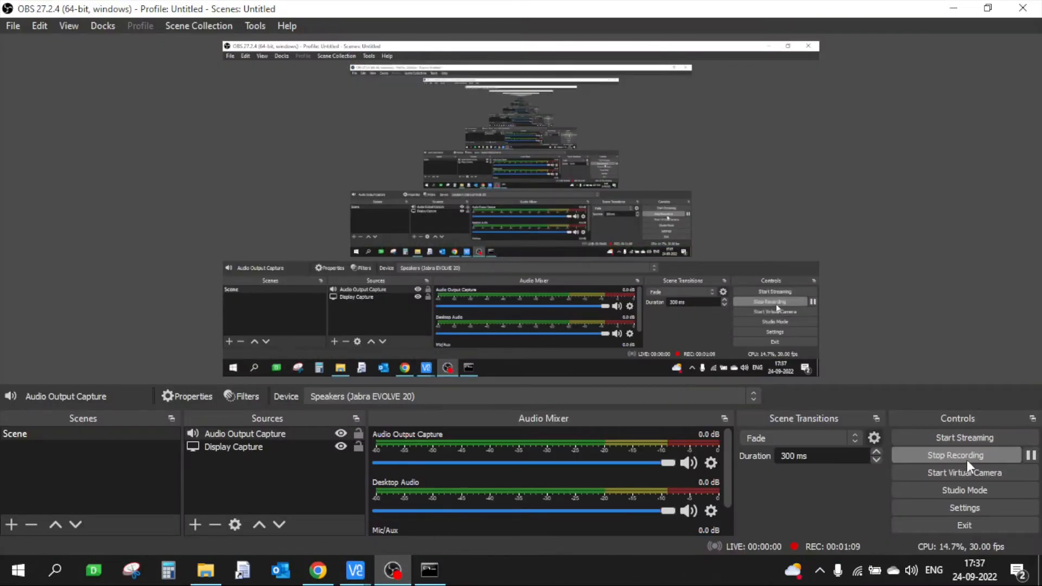
pyautogui.click(317, 571)
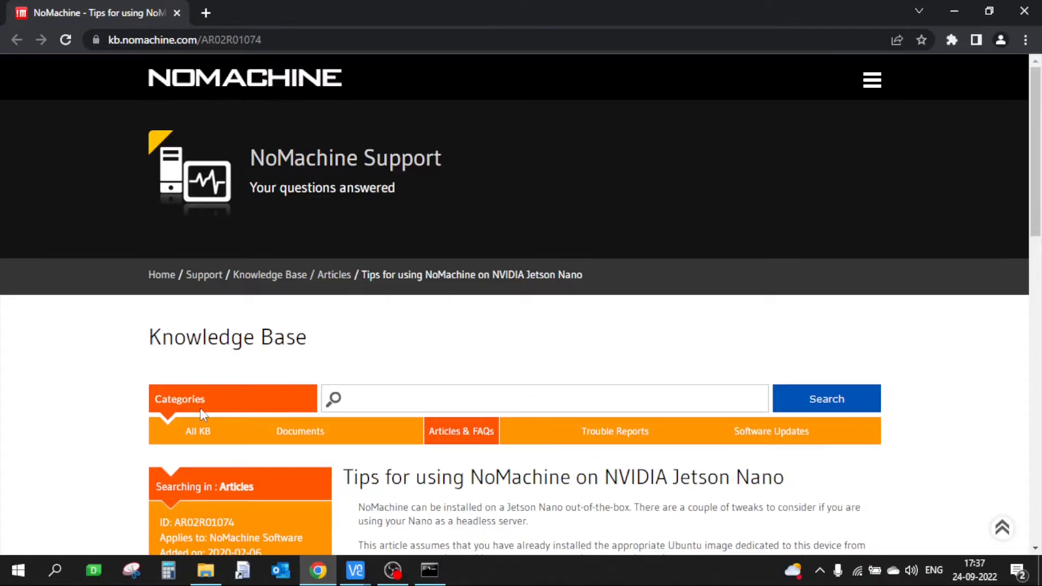
pyautogui.moveTo(98, 418)
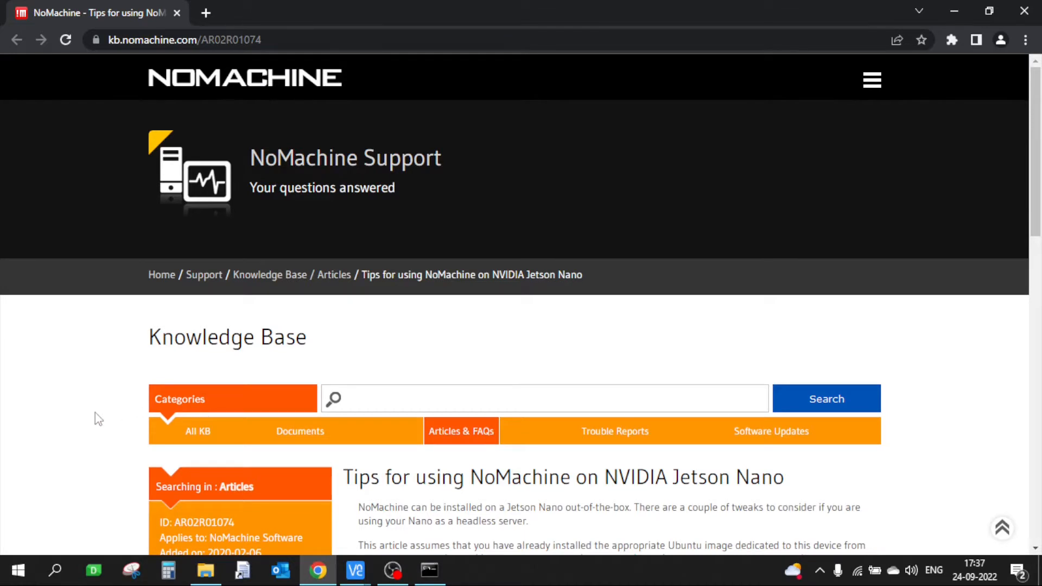
pyautogui.scroll(-3)
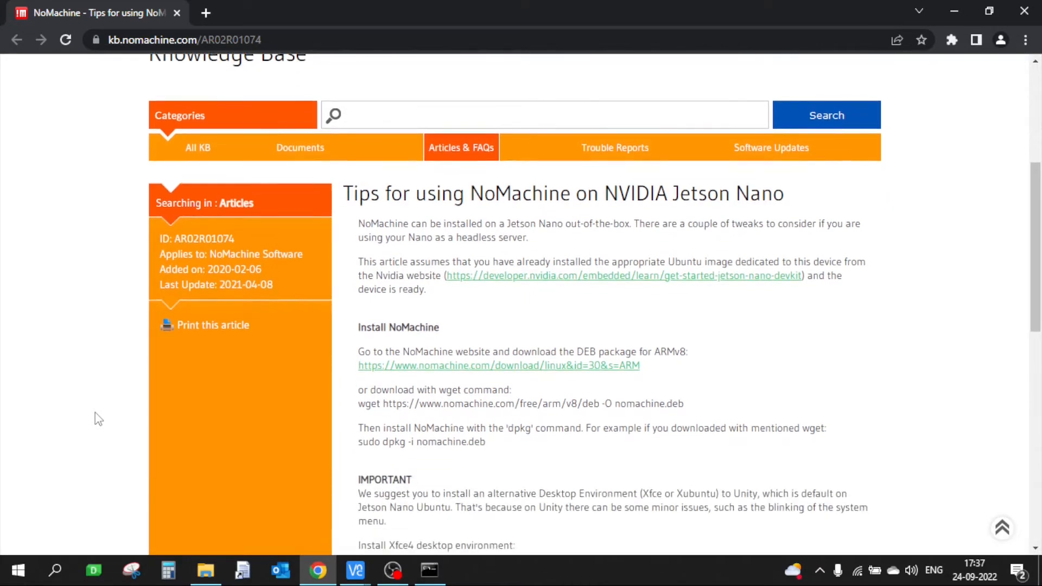
pyautogui.scroll(-3)
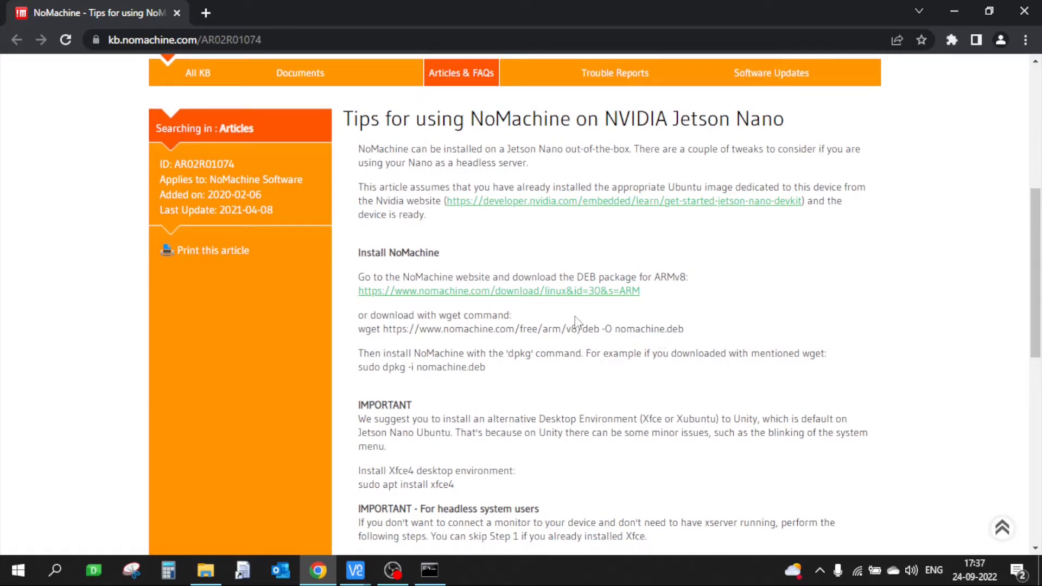
pyautogui.rightClick(499, 291)
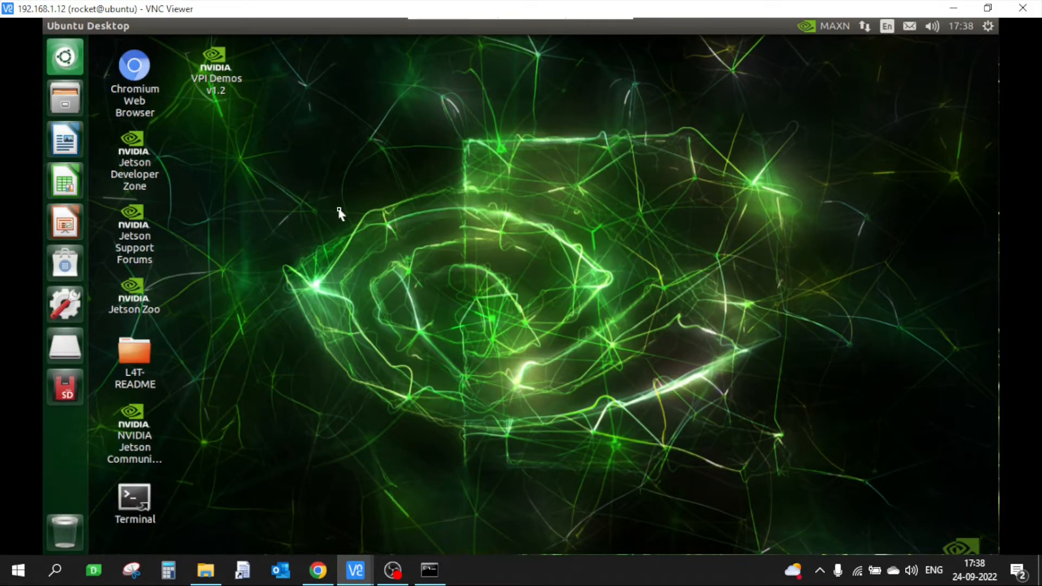
# - Open a Jetson terminal and paste the NoMachine ARM download link after wget
pyautogui.rightClick(339, 214)
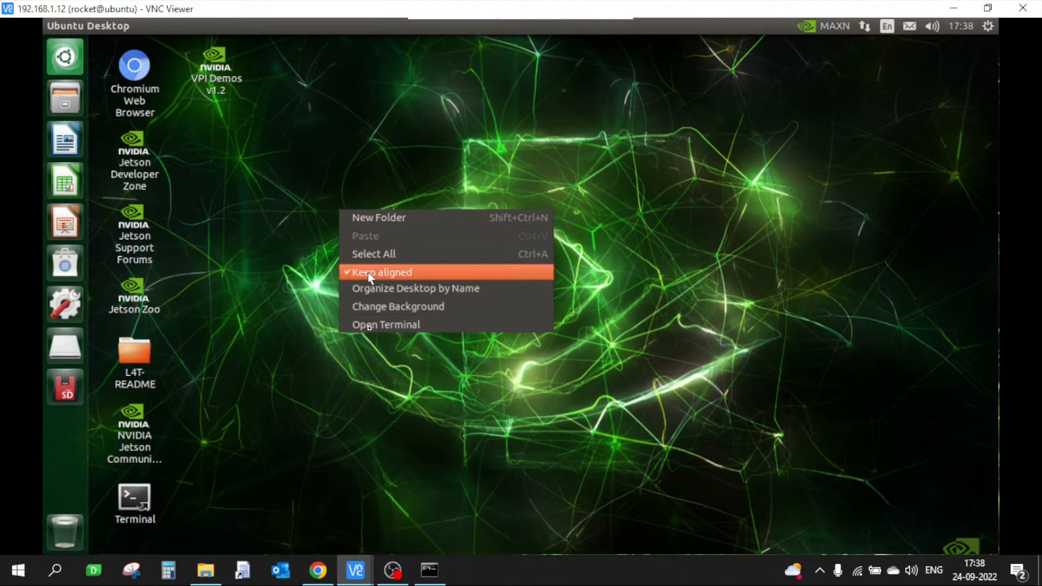
pyautogui.click(386, 324)
pyautogui.write('w')
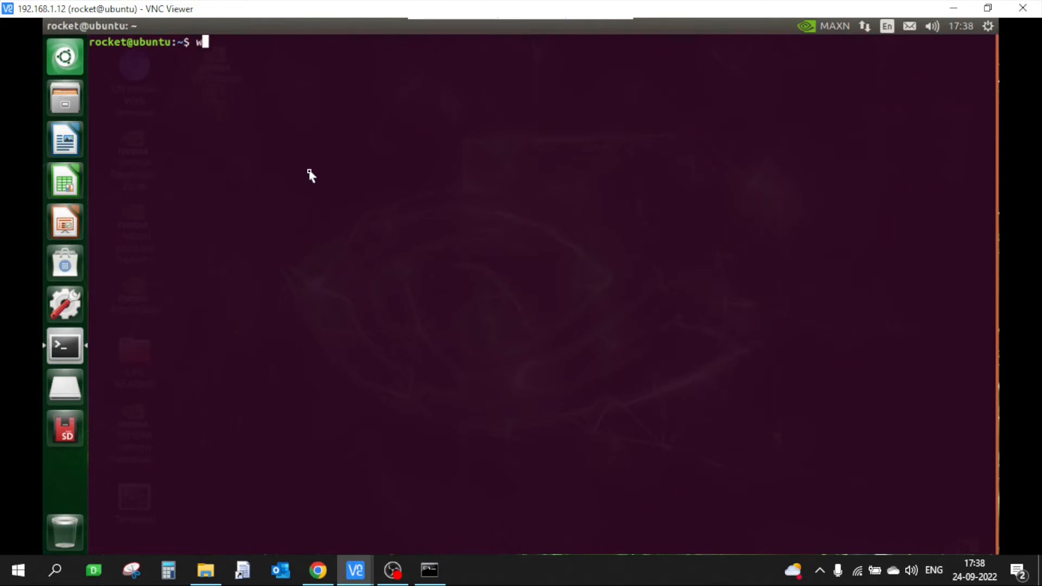
pyautogui.rightClick(310, 175)
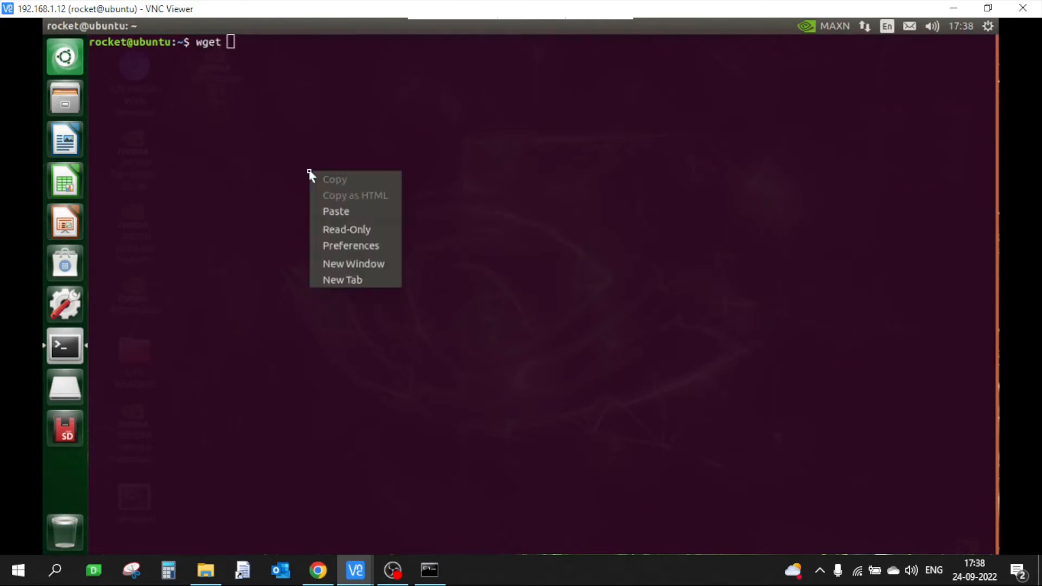
pyautogui.click(335, 211)
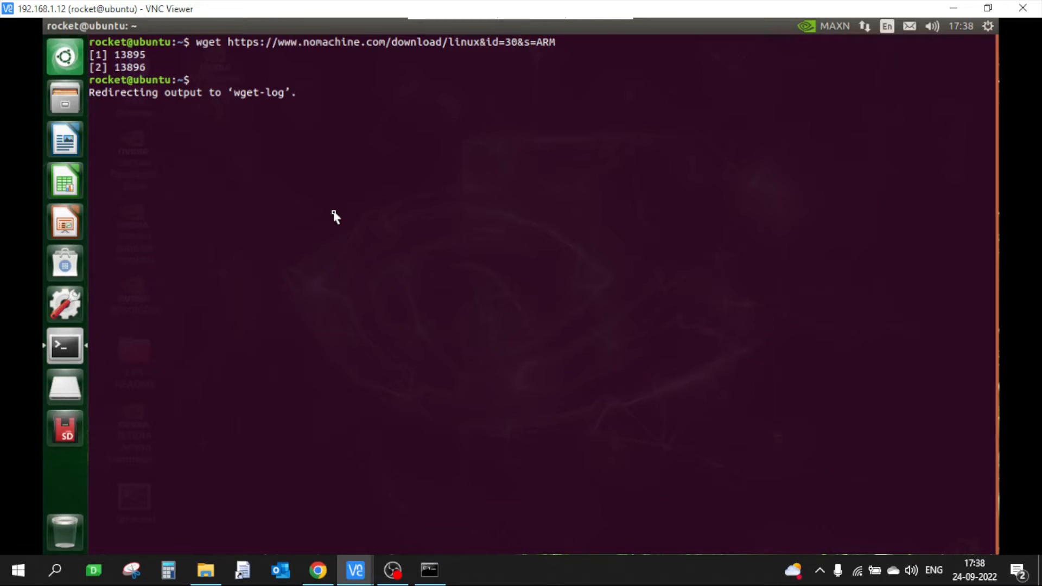
pyautogui.moveTo(363, 351)
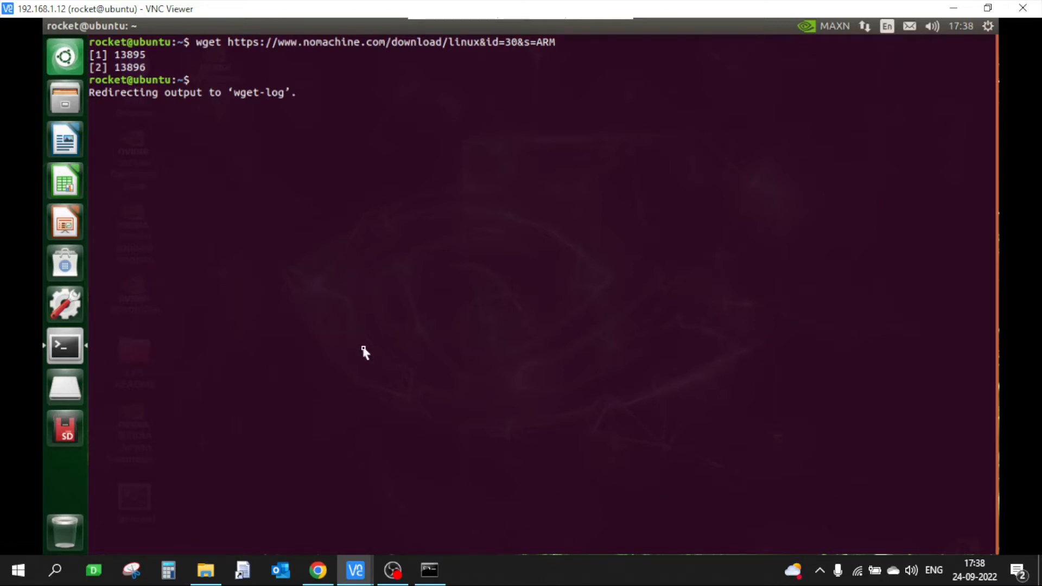
pyautogui.click(316, 571)
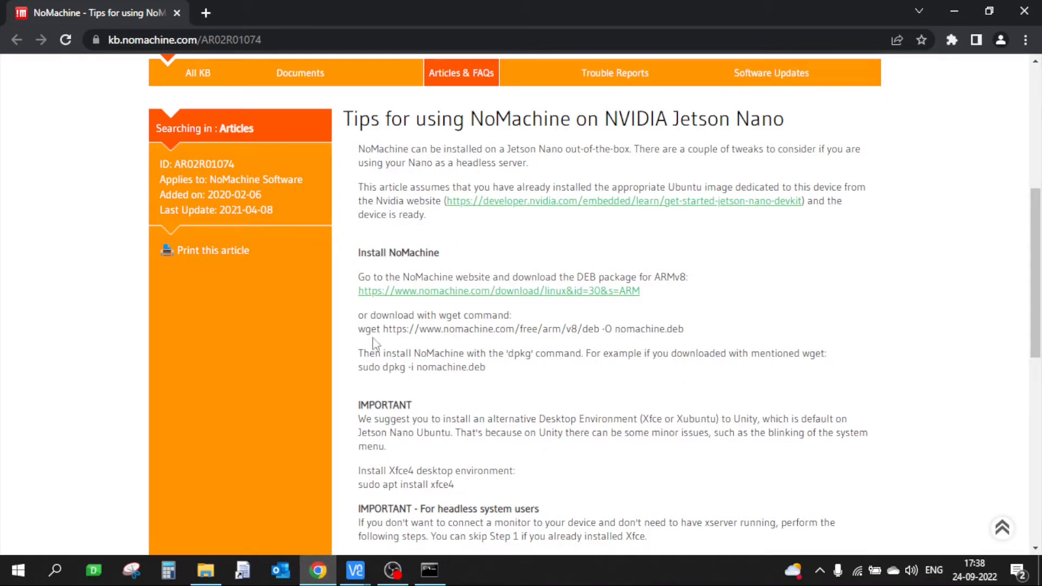
# - Copy the article's wget command and run it on the Jetson, saving nomachine.deb
pyautogui.moveTo(358, 329); pyautogui.dragTo(649, 329)
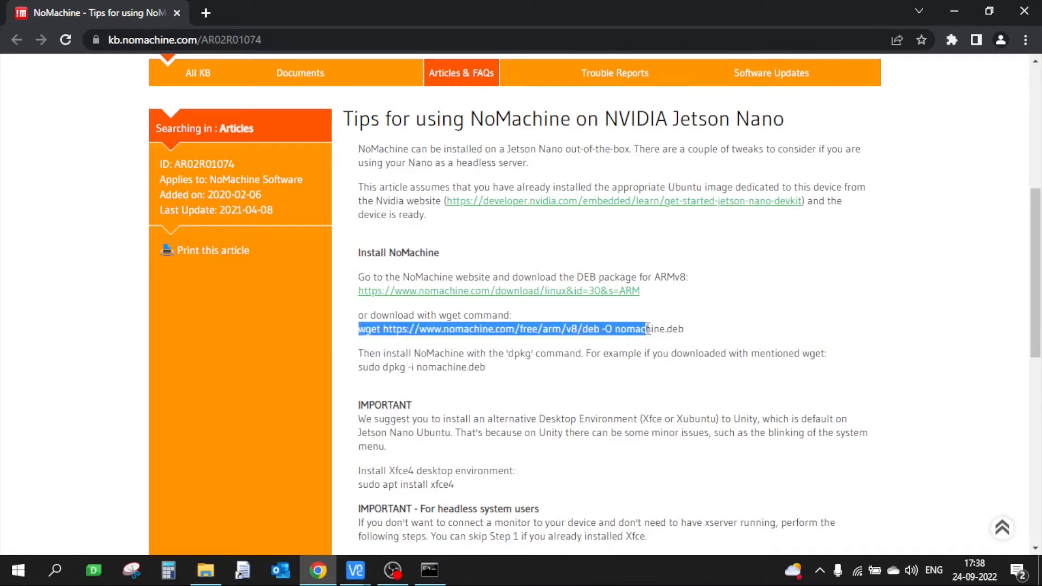
pyautogui.rightClick(665, 338)
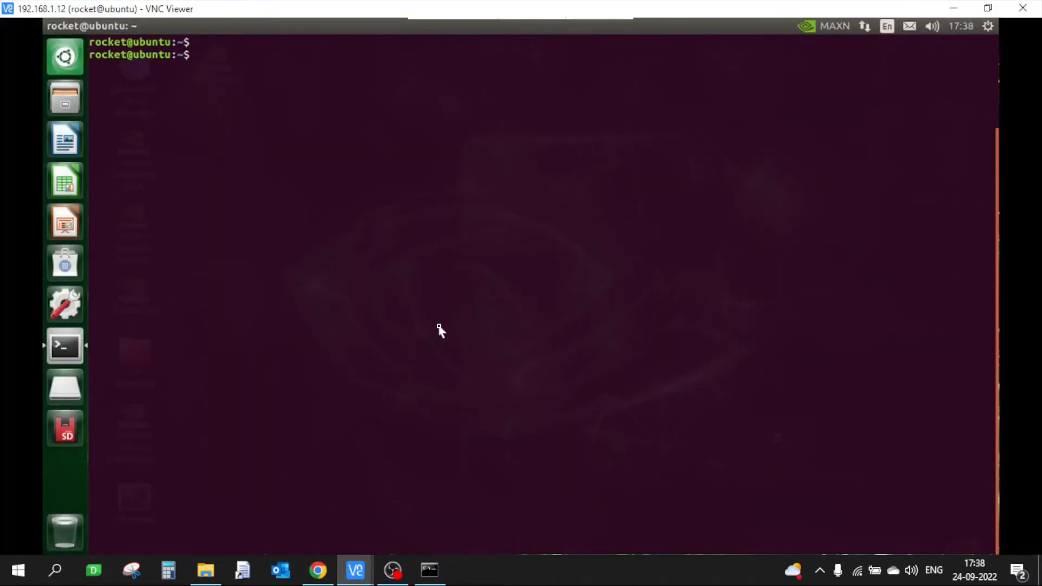
pyautogui.rightClick(439, 330)
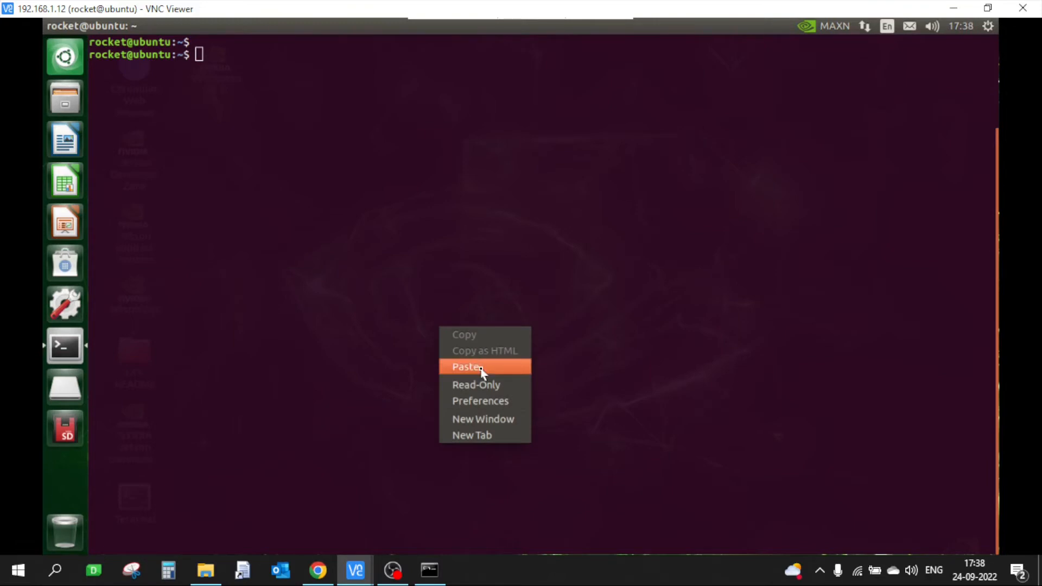
pyautogui.click(468, 367)
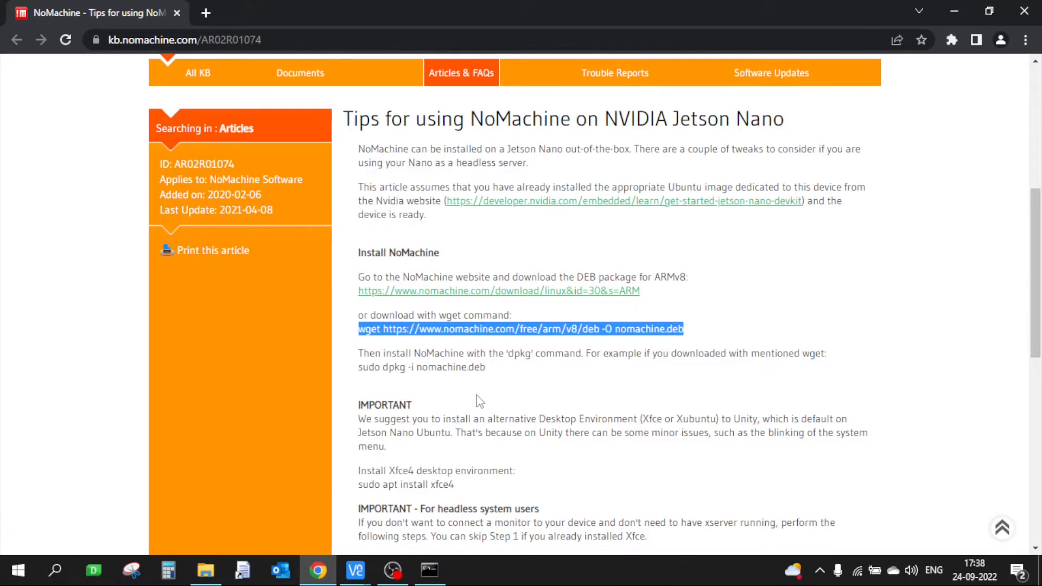
pyautogui.click(354, 570)
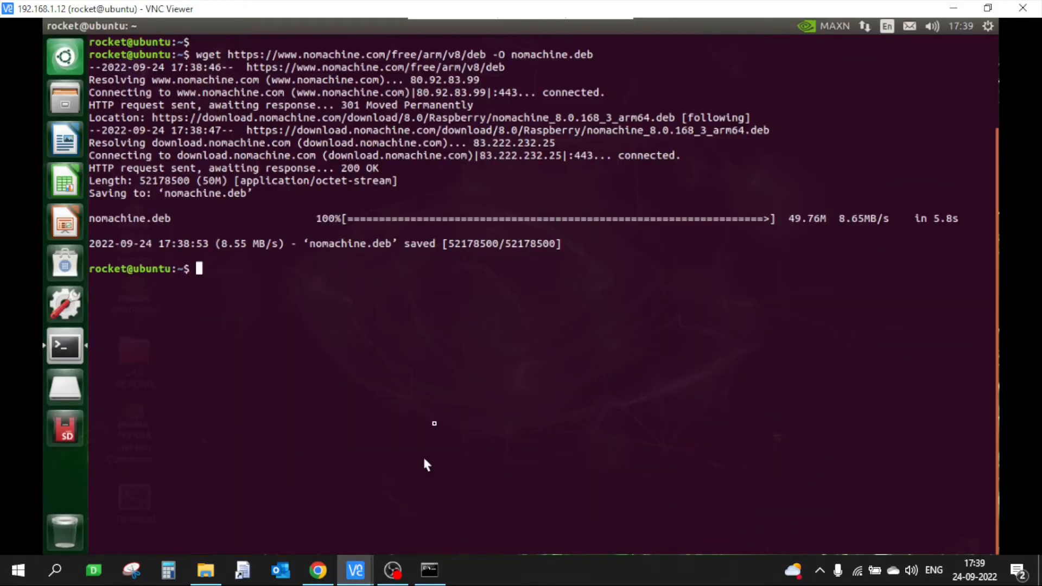
# - List files, install nomachine.deb with sudo dpkg -i, then clear the terminal
pyautogui.write('ls')
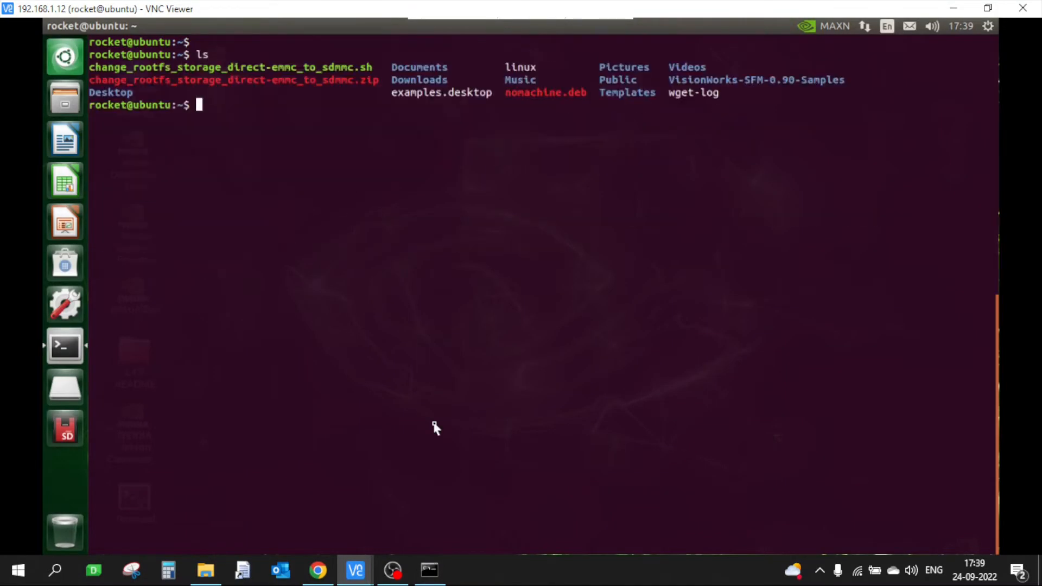
pyautogui.write('sudo d')
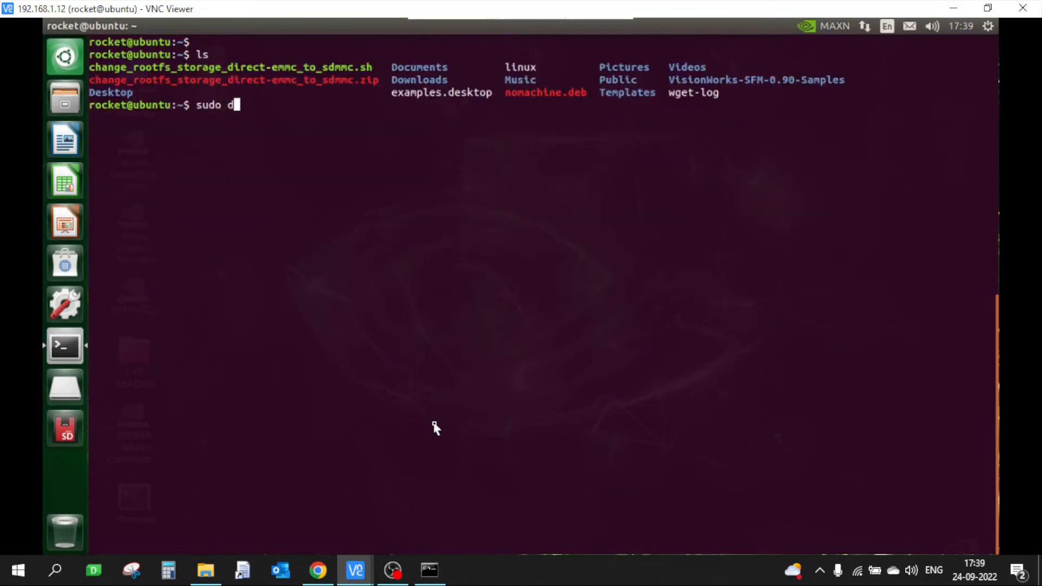
pyautogui.write('pkg -i n')
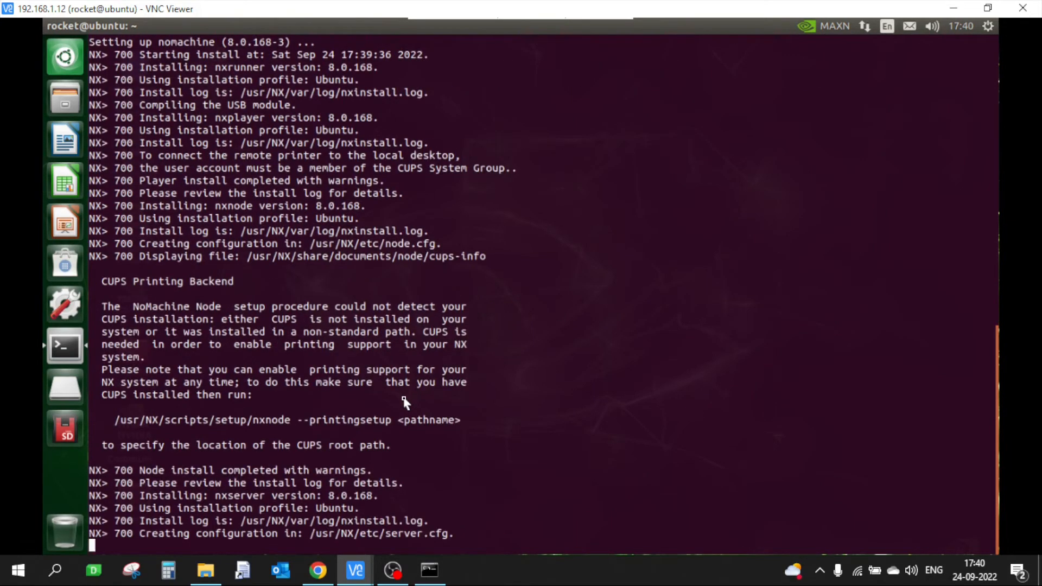
pyautogui.scroll(-3)
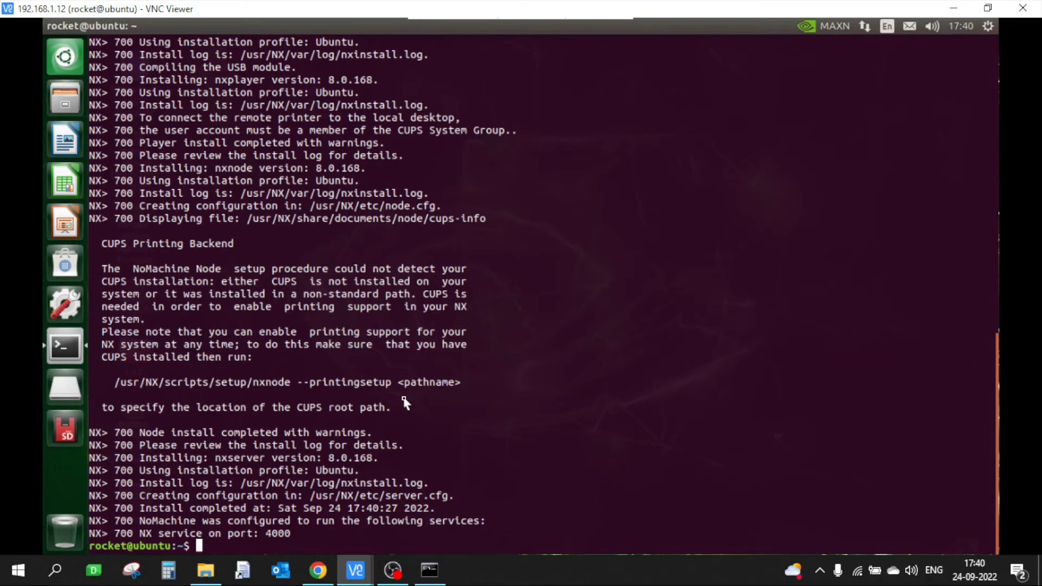
pyautogui.write('clear')
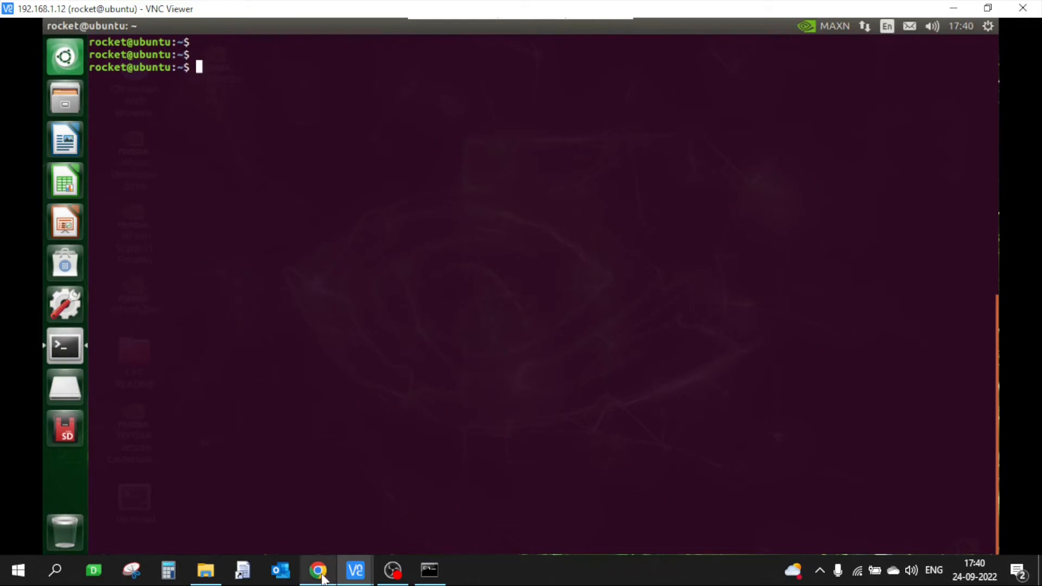
# - Check the guide, then run sudo apt install xfce4 and confirm with y
pyautogui.click(317, 571)
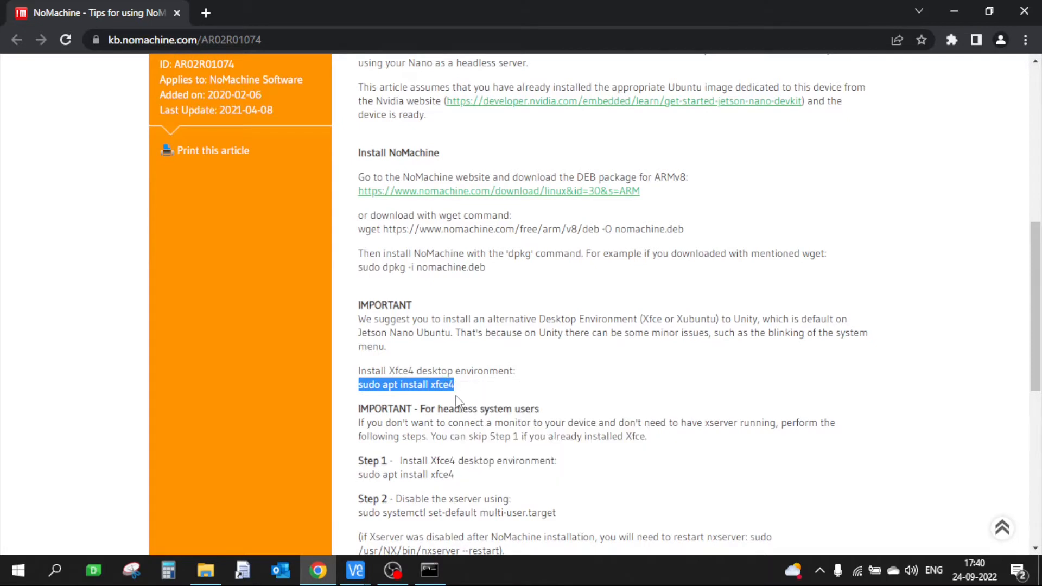
pyautogui.click(355, 571)
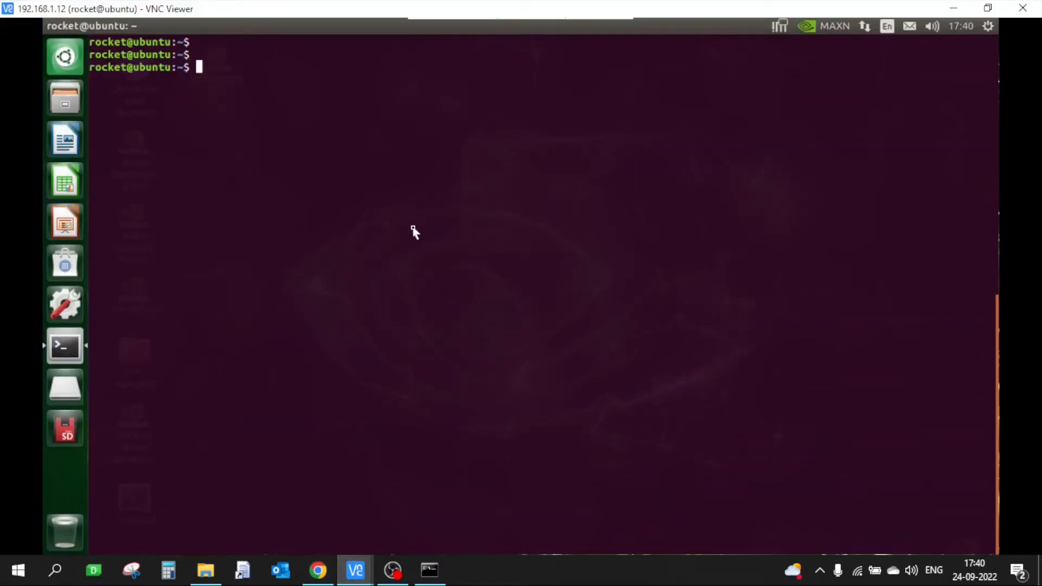
pyautogui.write('sudo apt install xfce4')
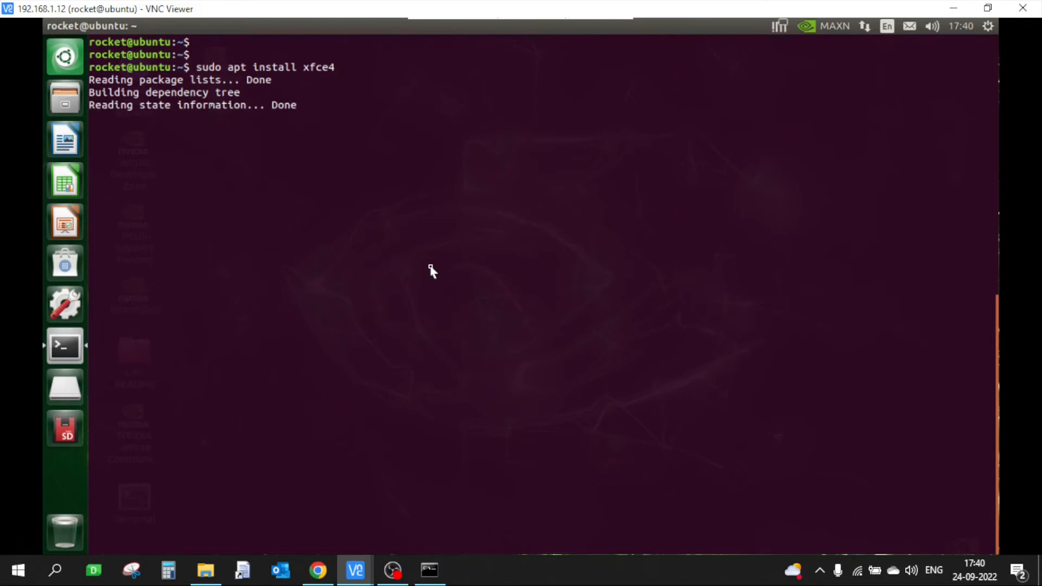
pyautogui.write('y')
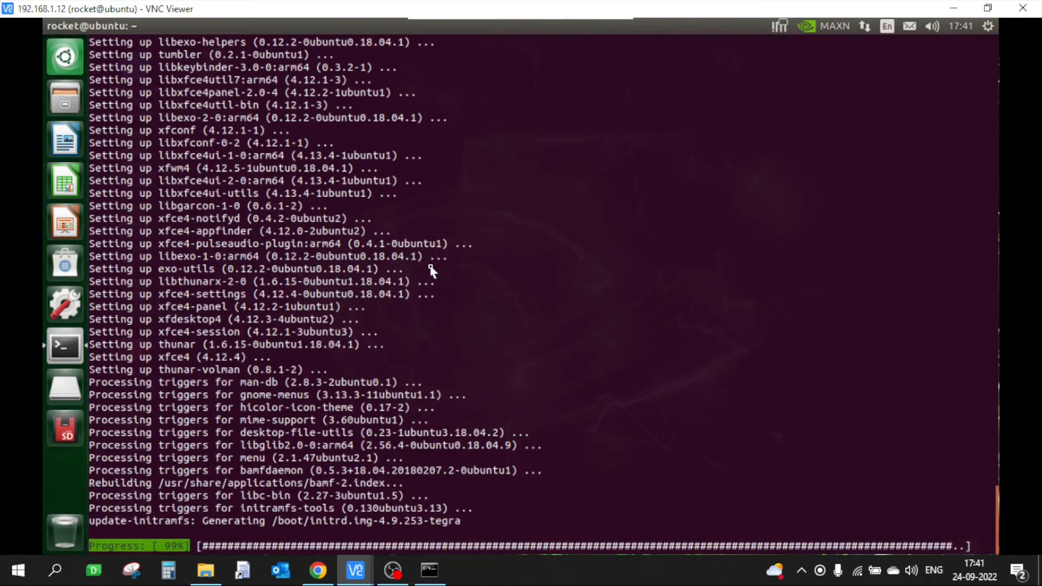
pyautogui.scroll(-3)
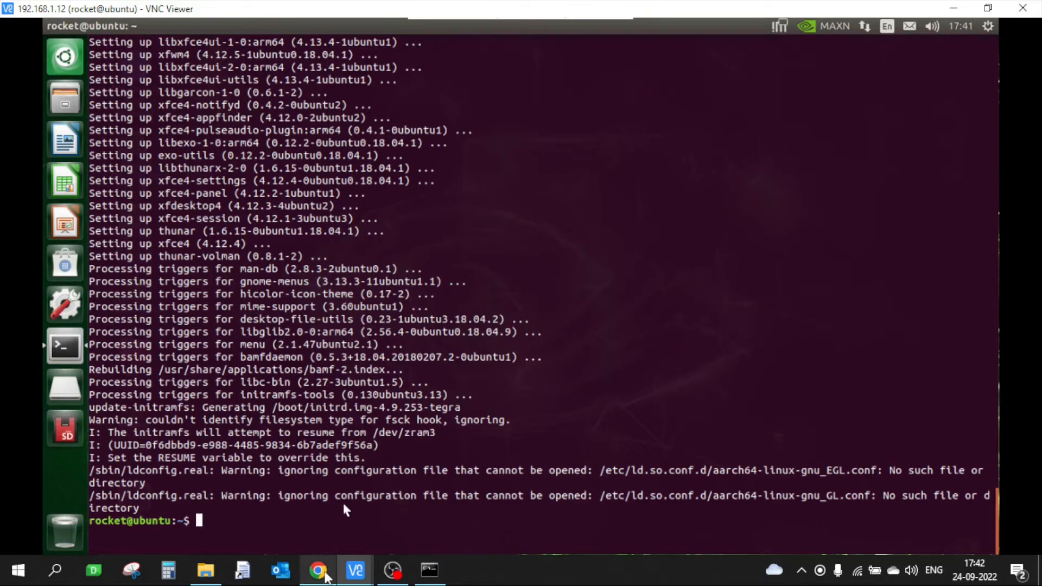
# - Scroll the NoMachine article to Step 3's sudo vim node.cfg command
pyautogui.click(317, 570)
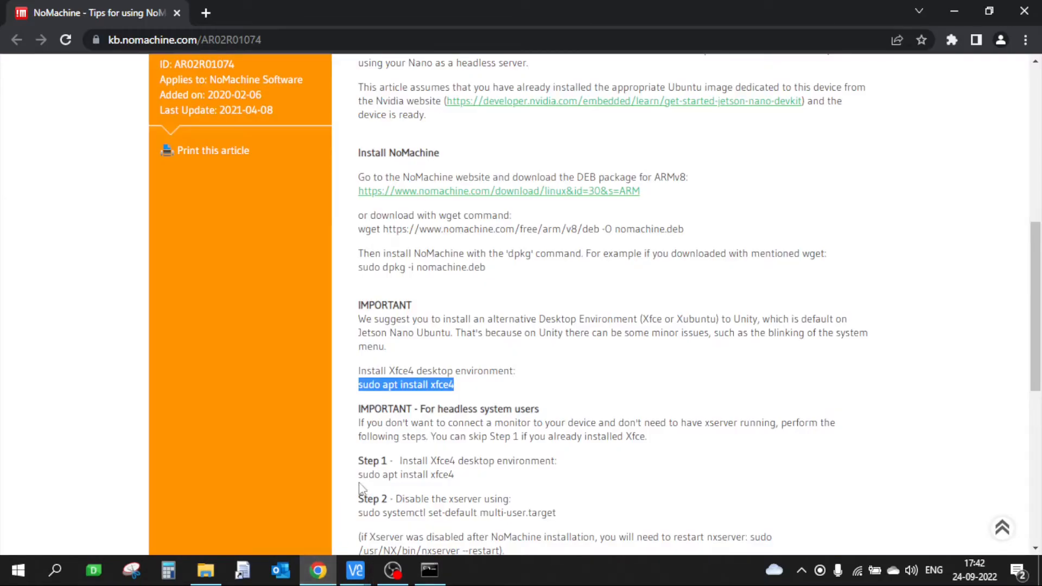
pyautogui.scroll(-3)
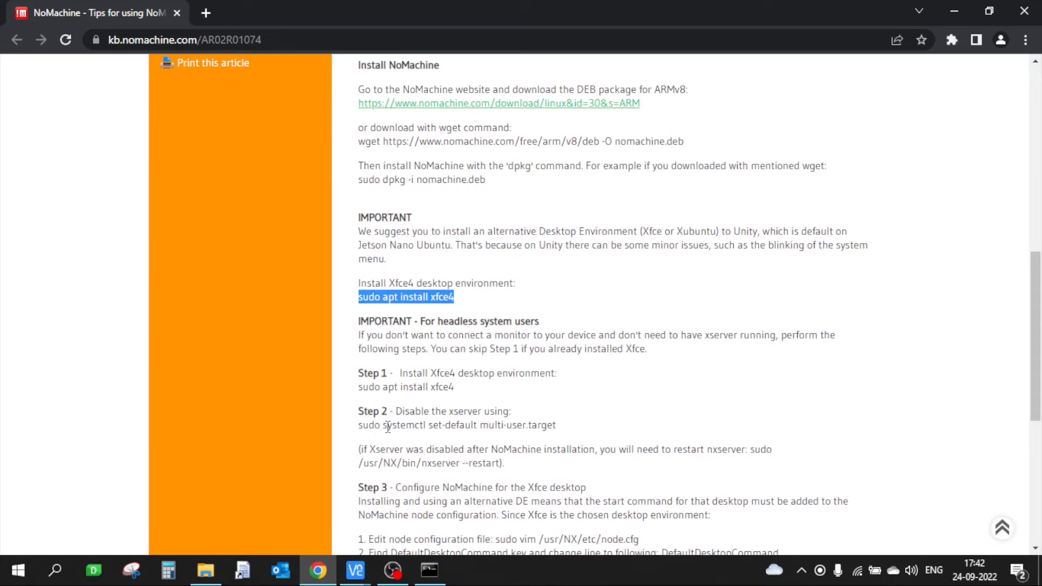
pyautogui.scroll(-3)
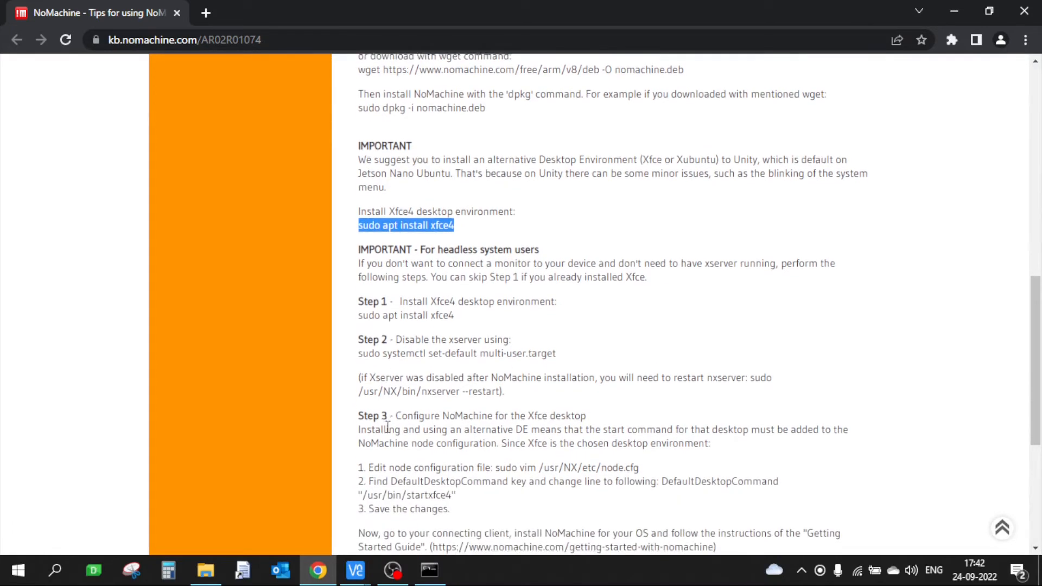
pyautogui.scroll(-3)
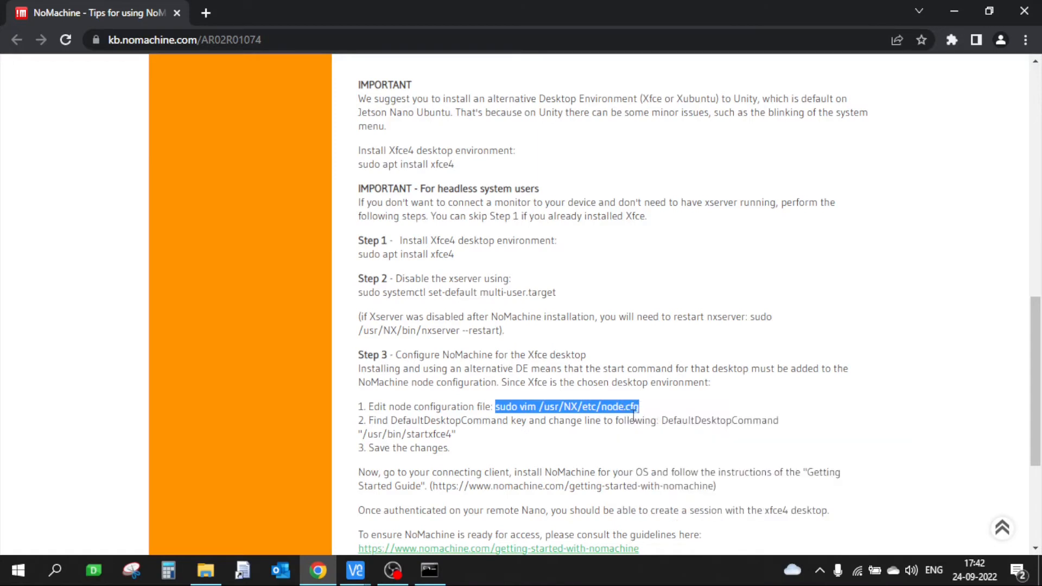
pyautogui.moveTo(618, 451)
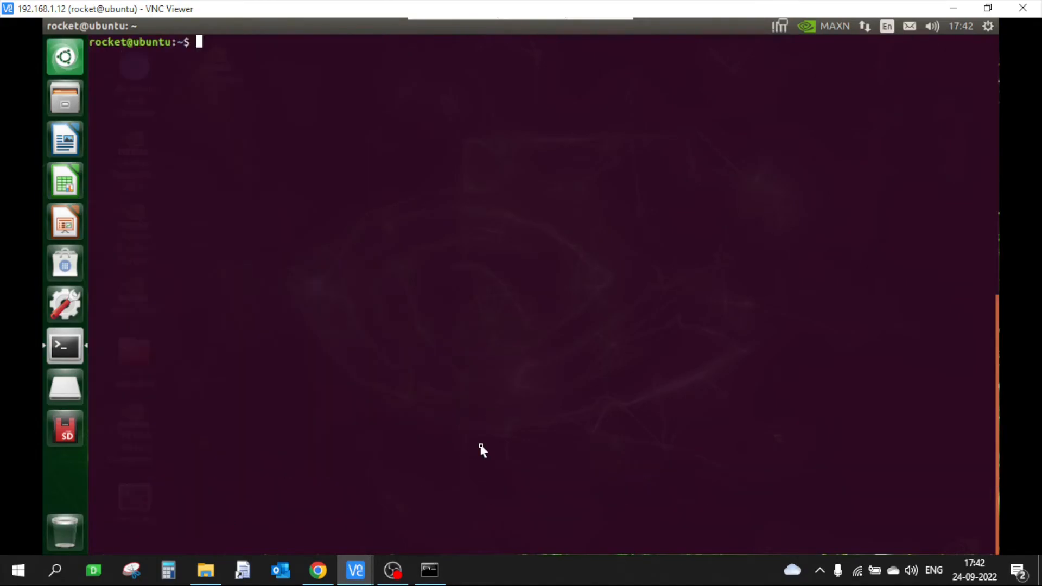
# - Run sudo gedit /usr/NX/etc/node.cfg in the Jetson terminal
pyautogui.rightClick(482, 450)
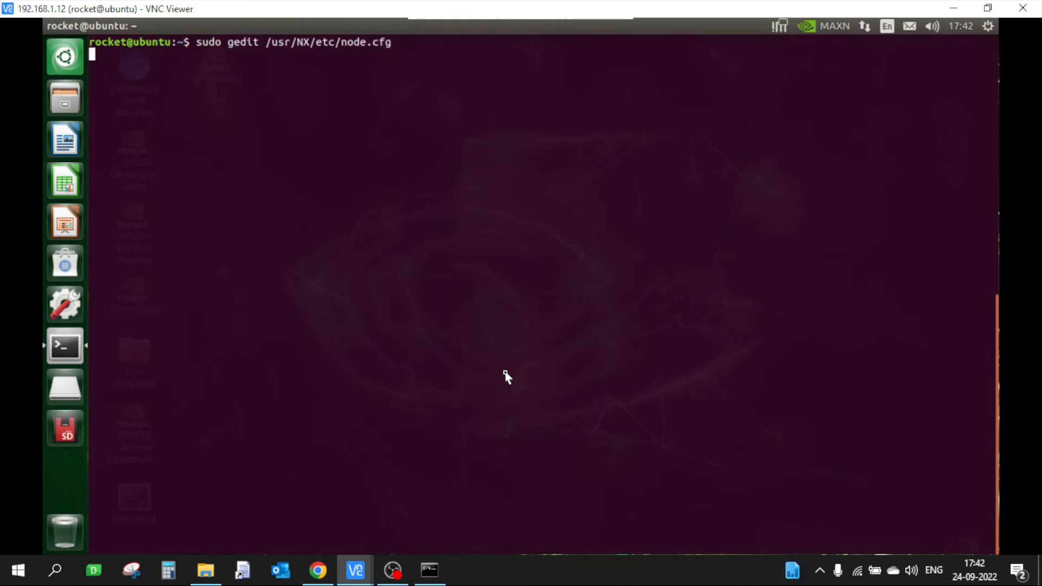
pyautogui.press('Return')
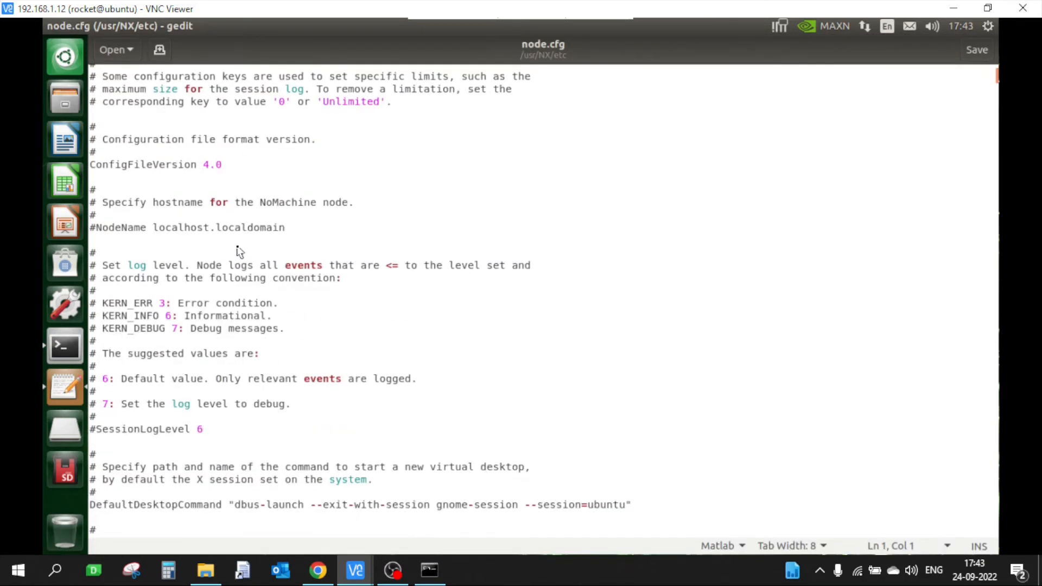
# - Scroll through node.cfg and copy the startxfce4 path from the NoMachine article
pyautogui.scroll(-3)
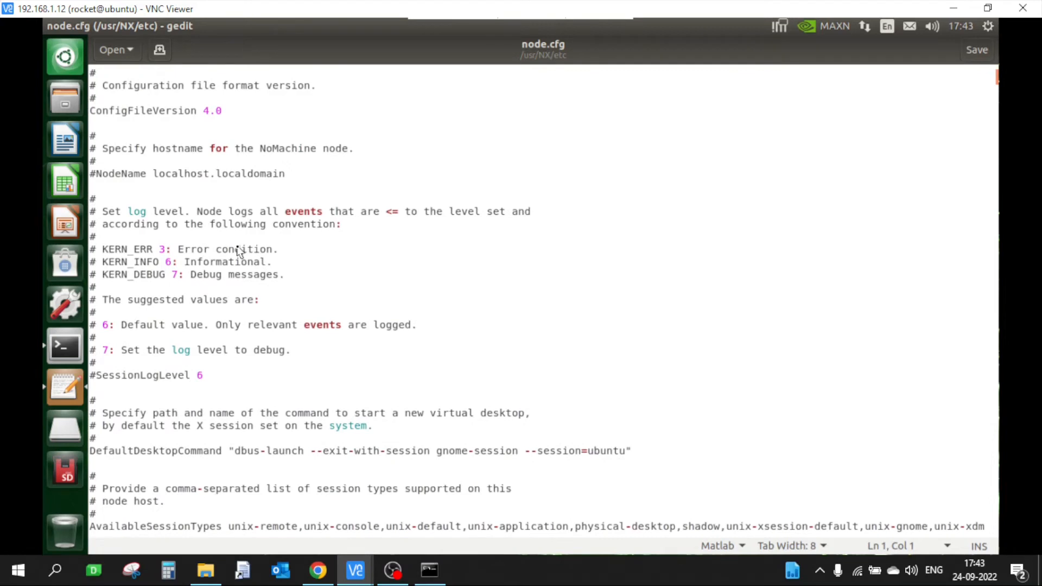
pyautogui.scroll(-3)
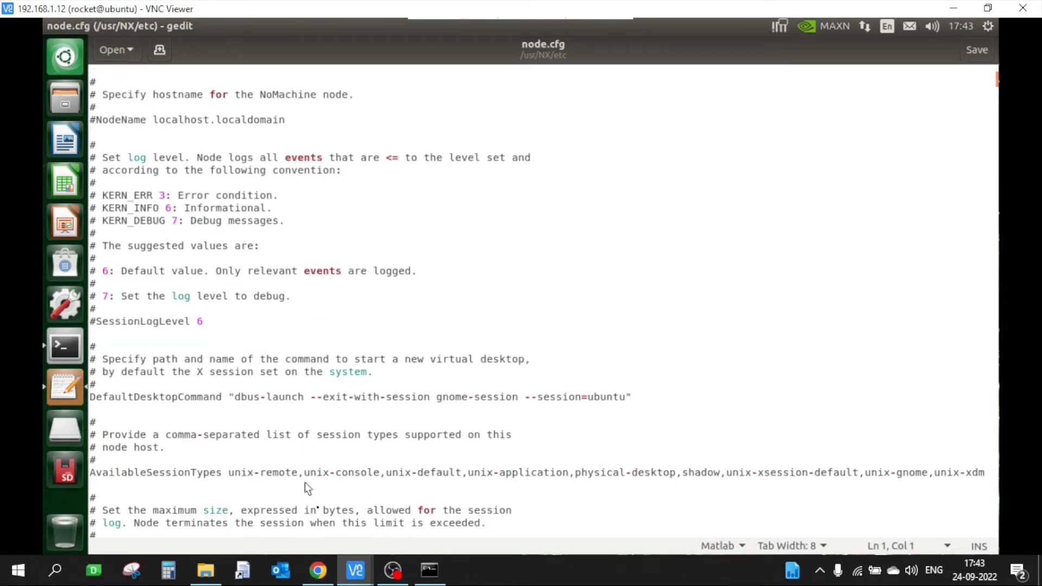
pyautogui.click(317, 570)
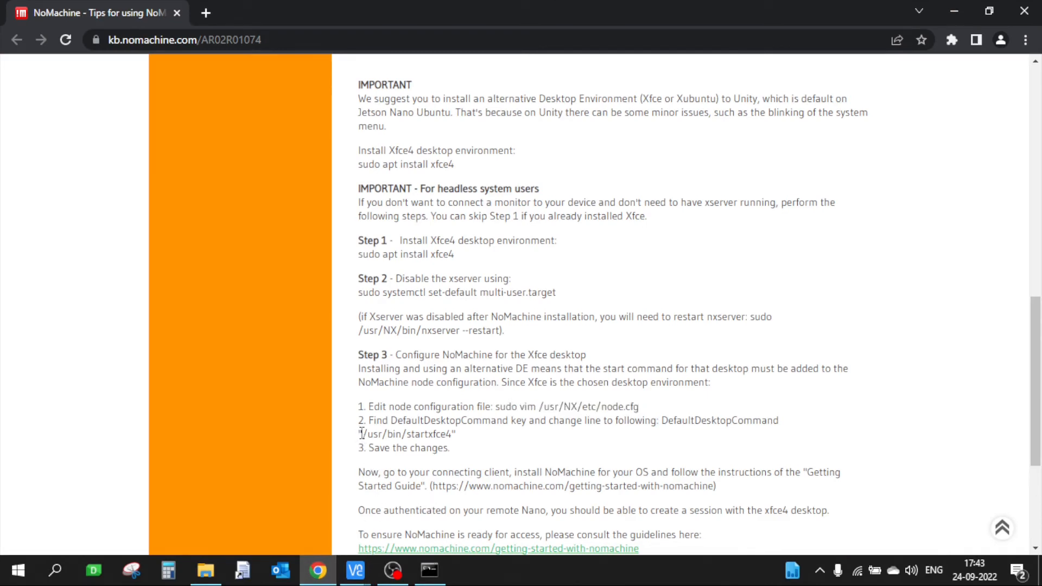
pyautogui.rightClick(406, 434)
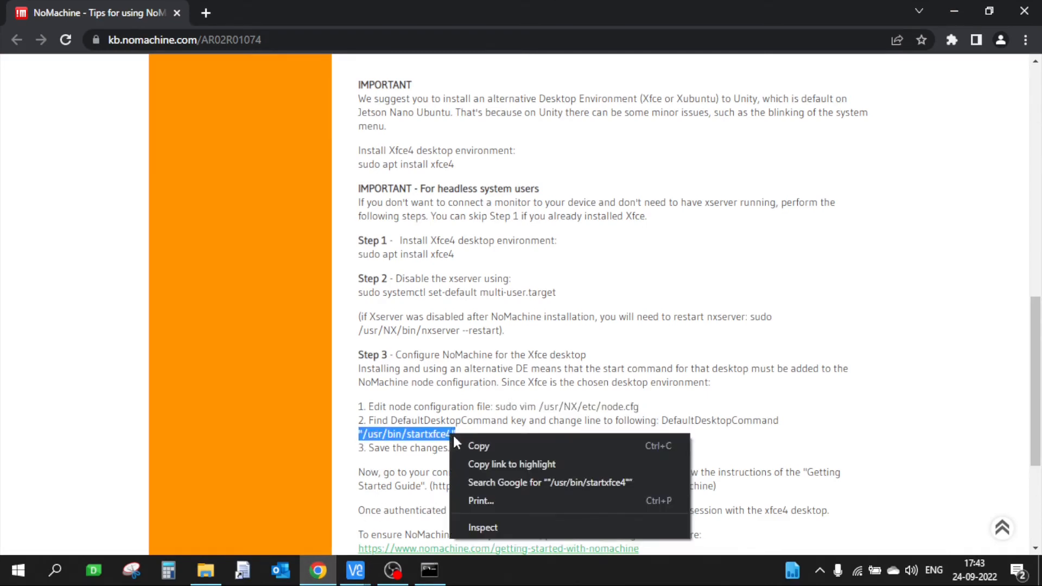
pyautogui.click(355, 571)
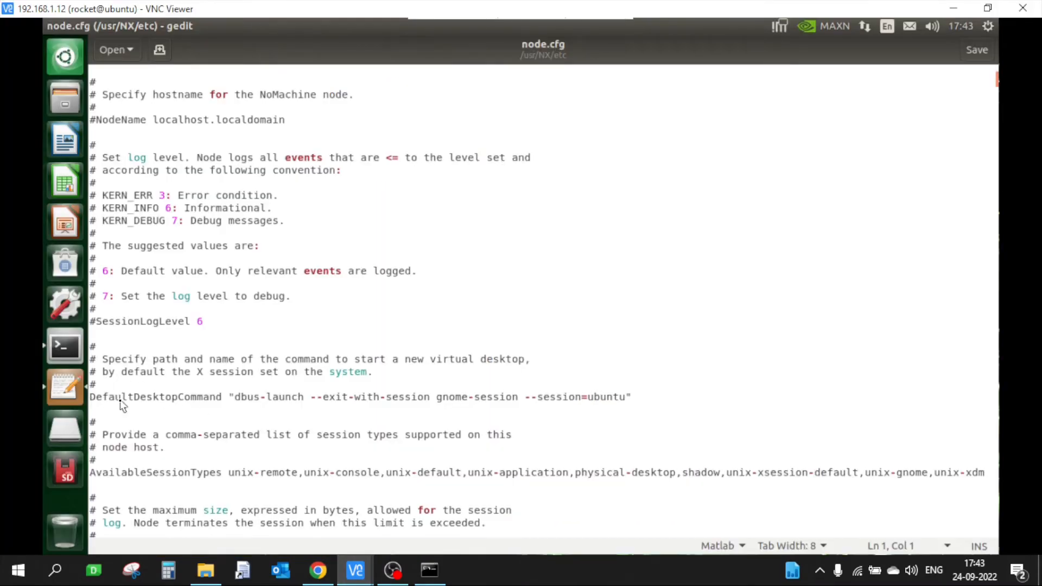
# - Set DefaultDesktopCommand to "/usr/bin/startxfce4" and compare it with the article
pyautogui.click(238, 413)
pyautogui.write(' #')
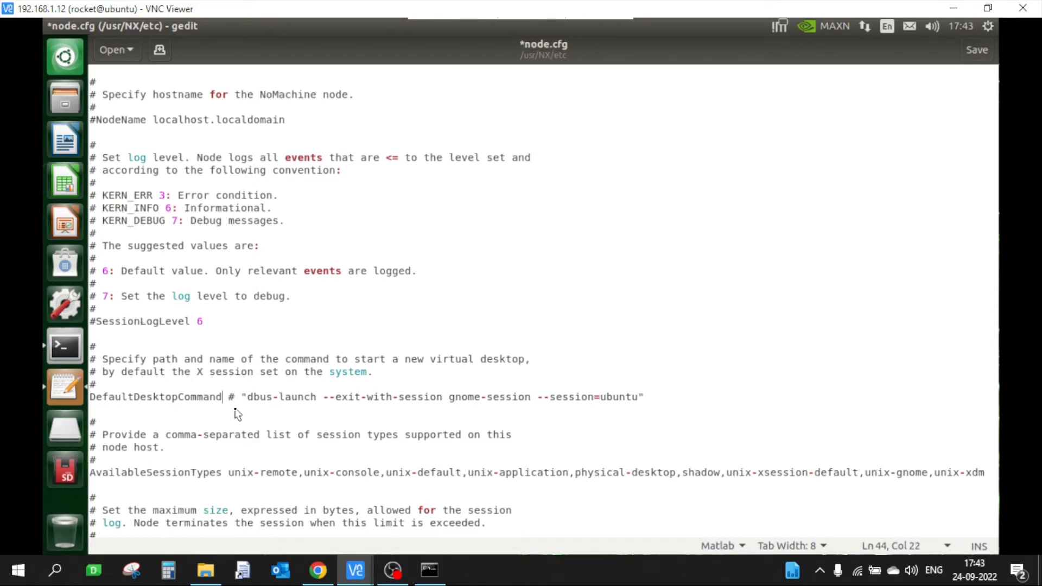
pyautogui.write('"/usr/bin/startxfce4"')
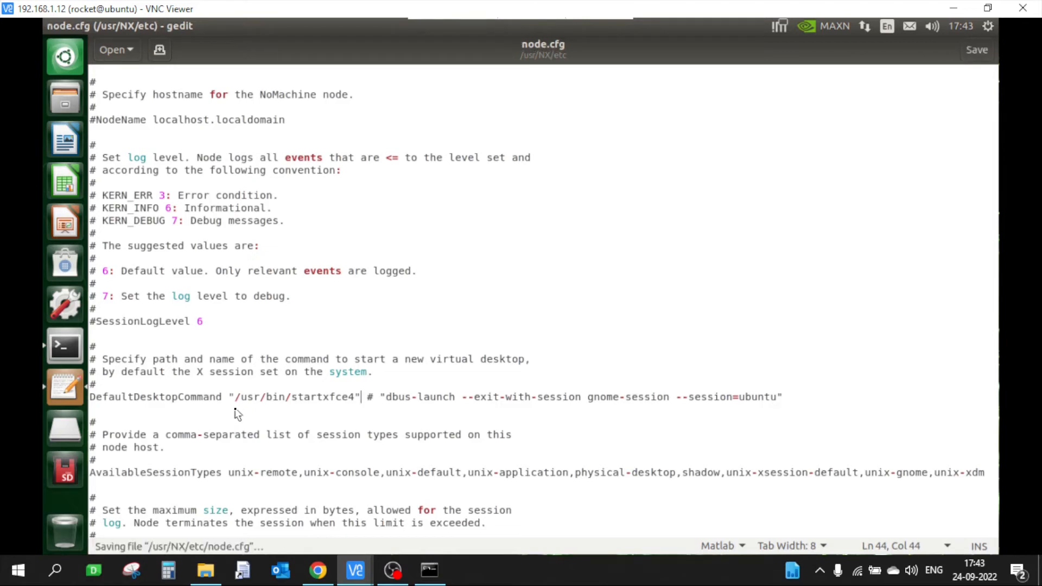
pyautogui.click(318, 570)
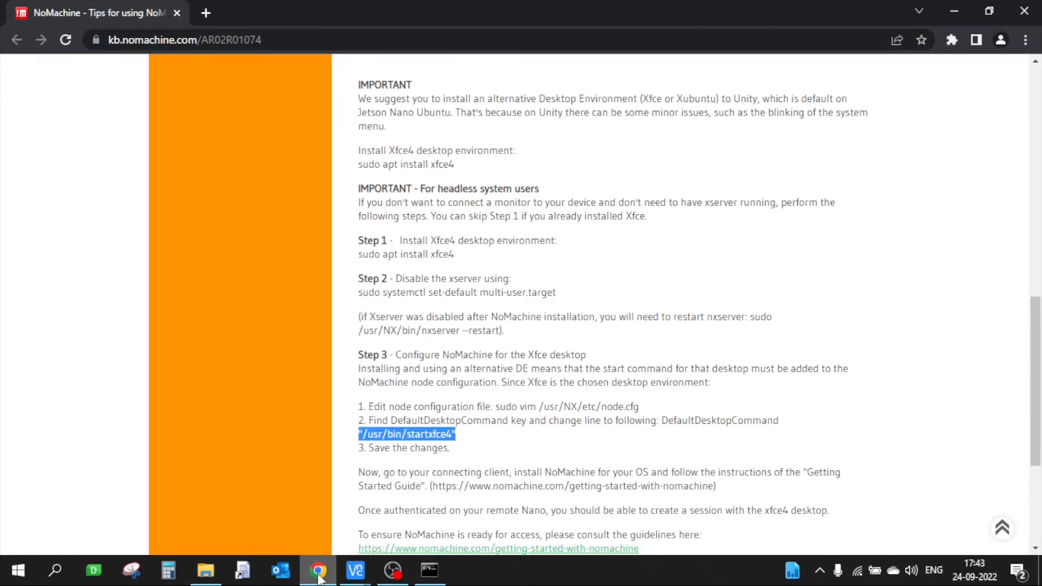
pyautogui.click(354, 571)
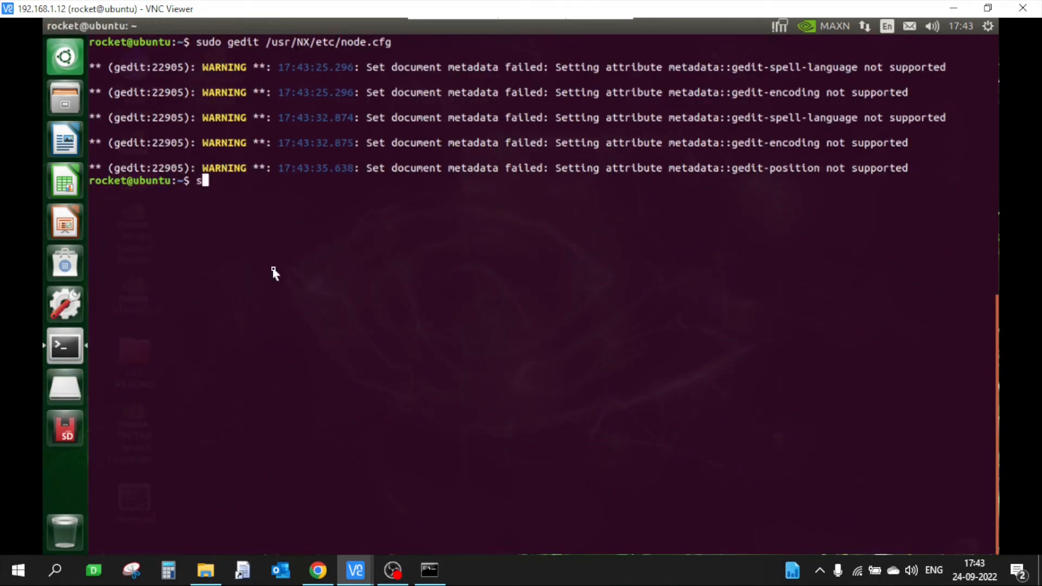
# - Reboot the Jetson Nano with sudo reboot
pyautogui.write('udo reb')
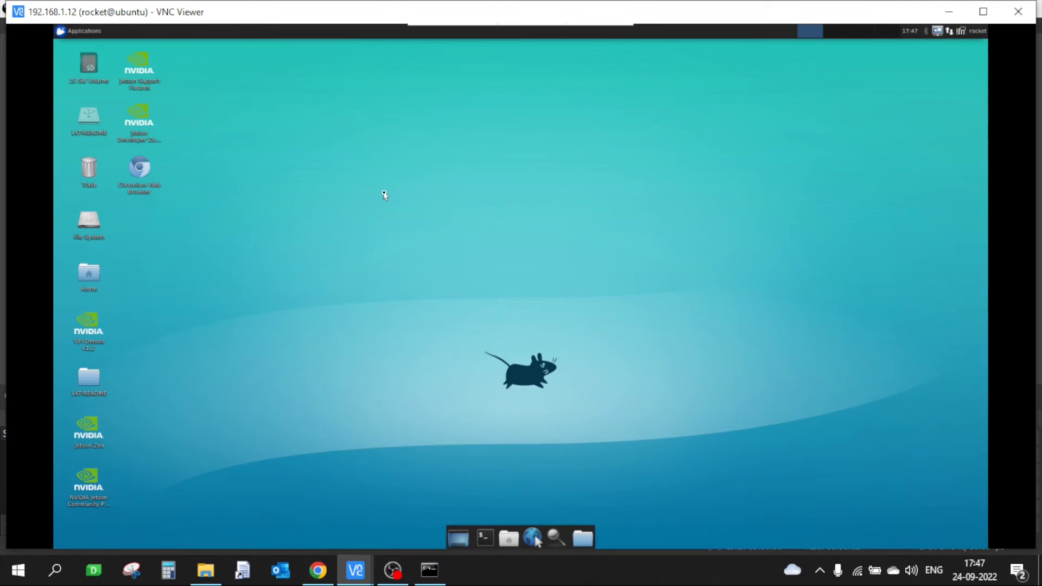
# - Look over the Jetson's new Xfce desktop in VNC Viewer
pyautogui.click(573, 363)
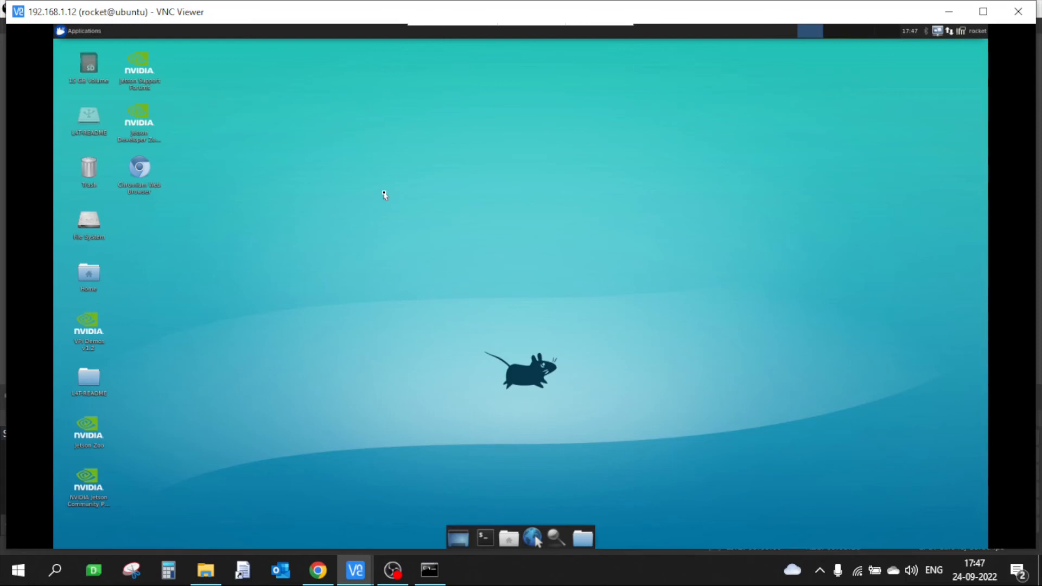
pyautogui.moveTo(416, 237)
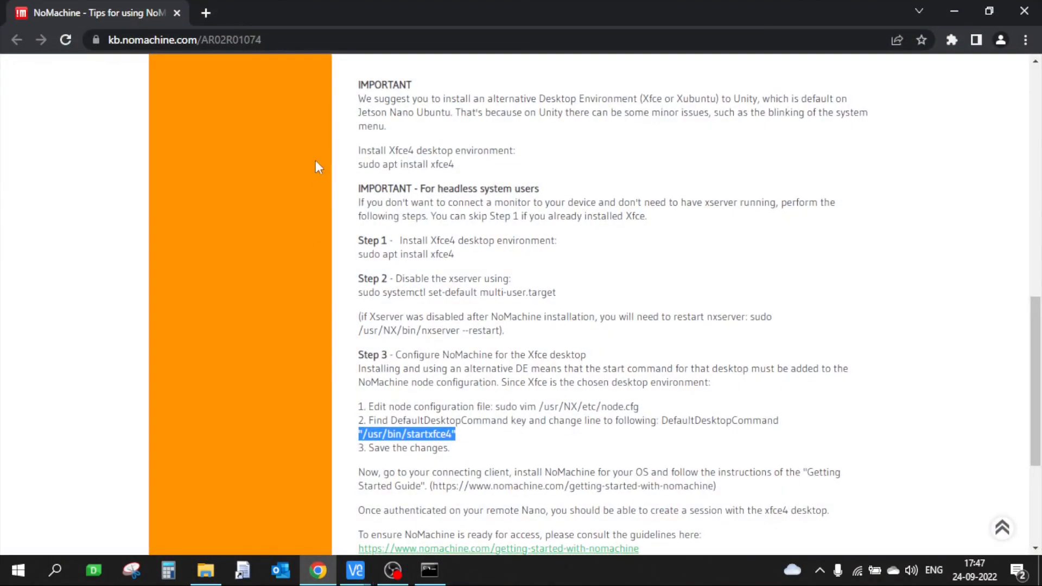
# - Type 'noma' to search for the NoMachine client app
pyautogui.write('nomachine client')
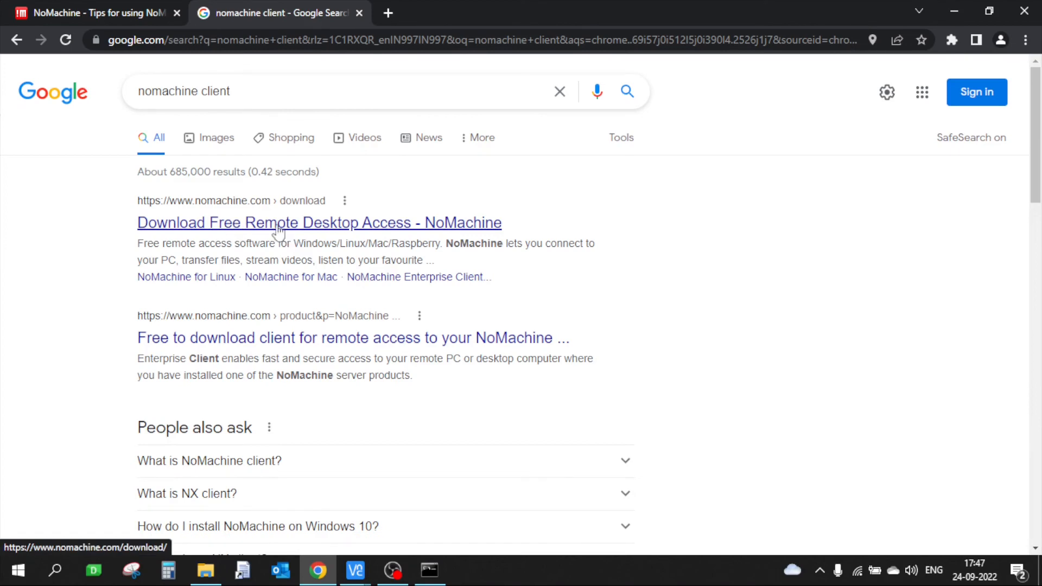
pyautogui.moveTo(319, 229)
pyautogui.write('nom')
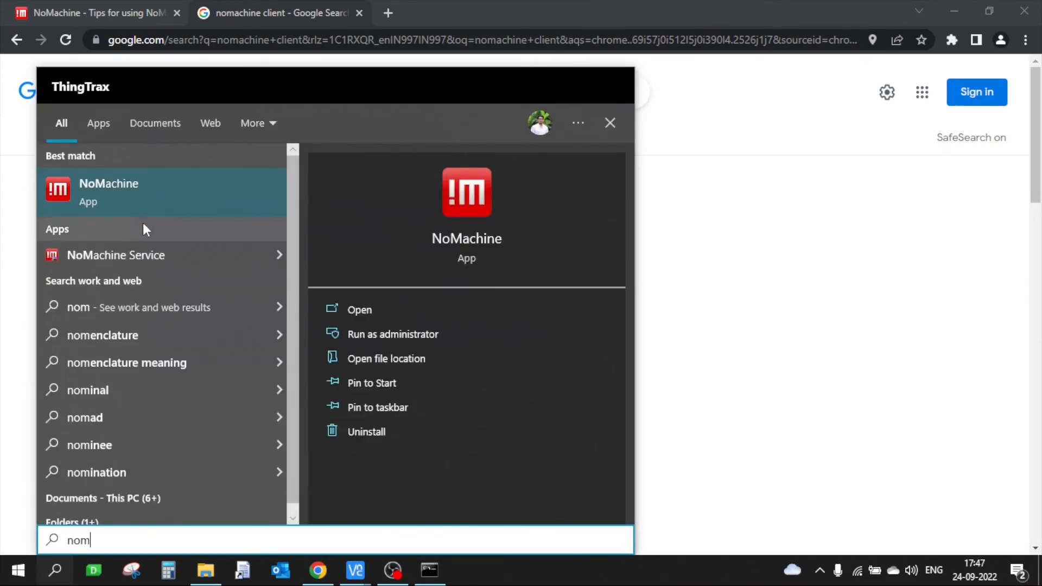
# - Launch NoMachine and connect to the saved 192.168.1.12 Linux machine
pyautogui.click(109, 193)
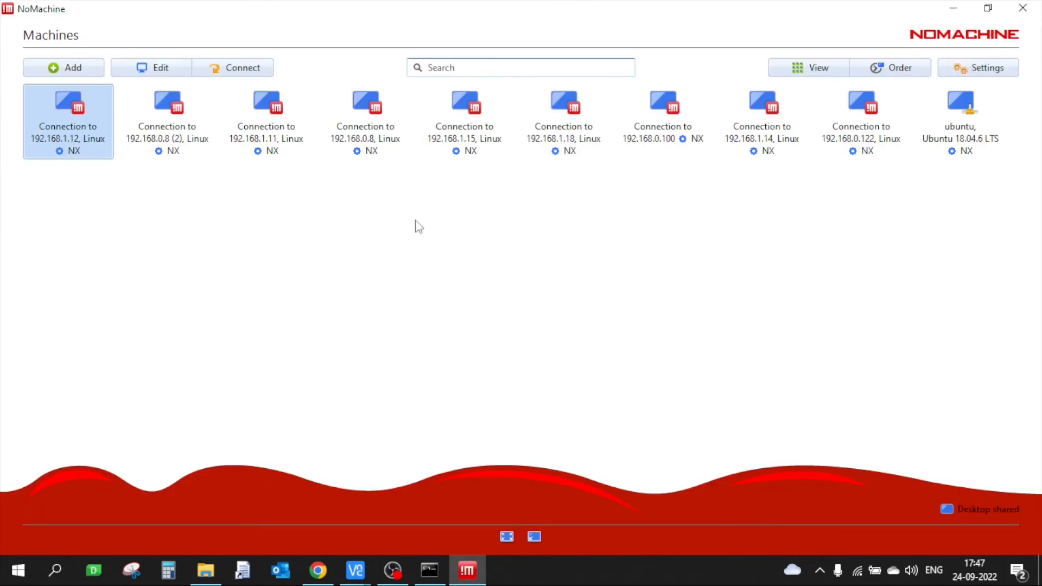
pyautogui.moveTo(449, 89)
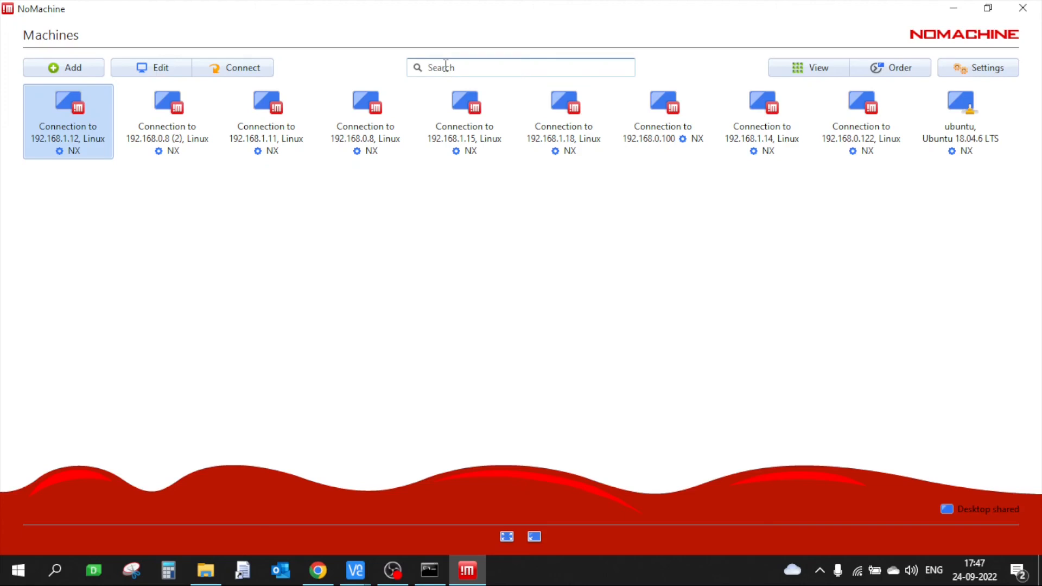
pyautogui.click(68, 121)
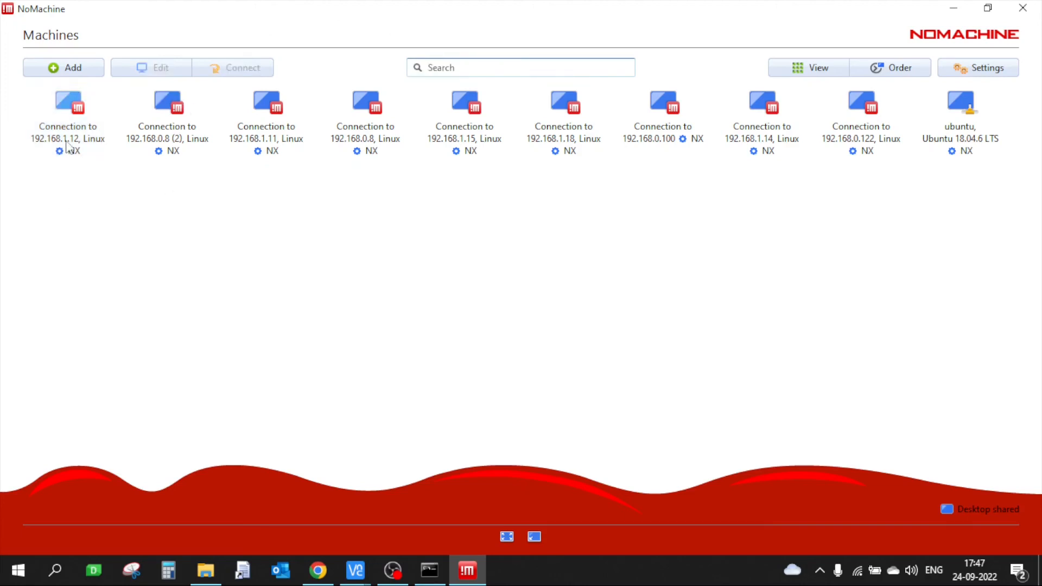
pyautogui.moveTo(68, 106)
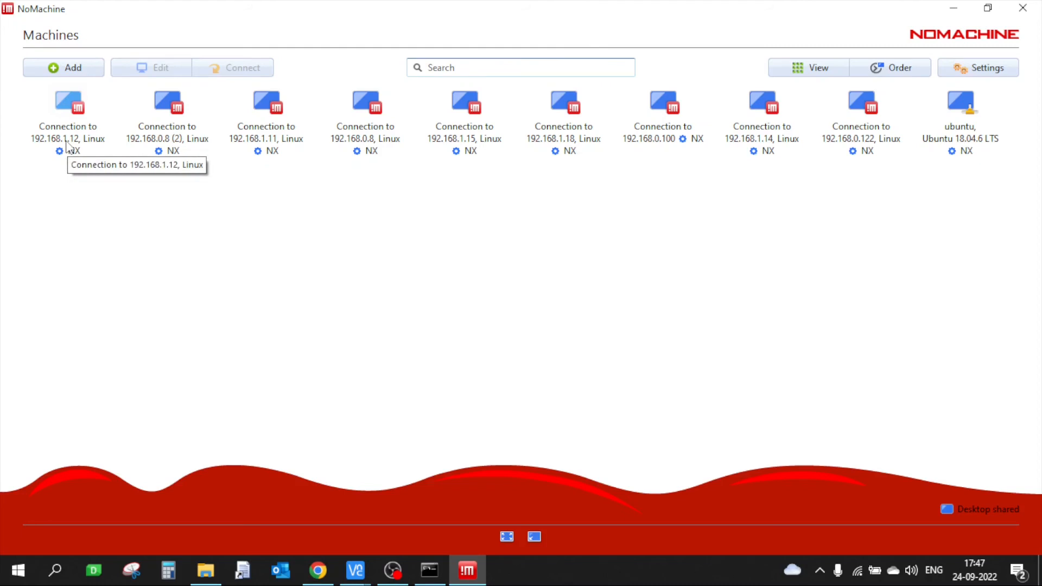
pyautogui.doubleClick(68, 104)
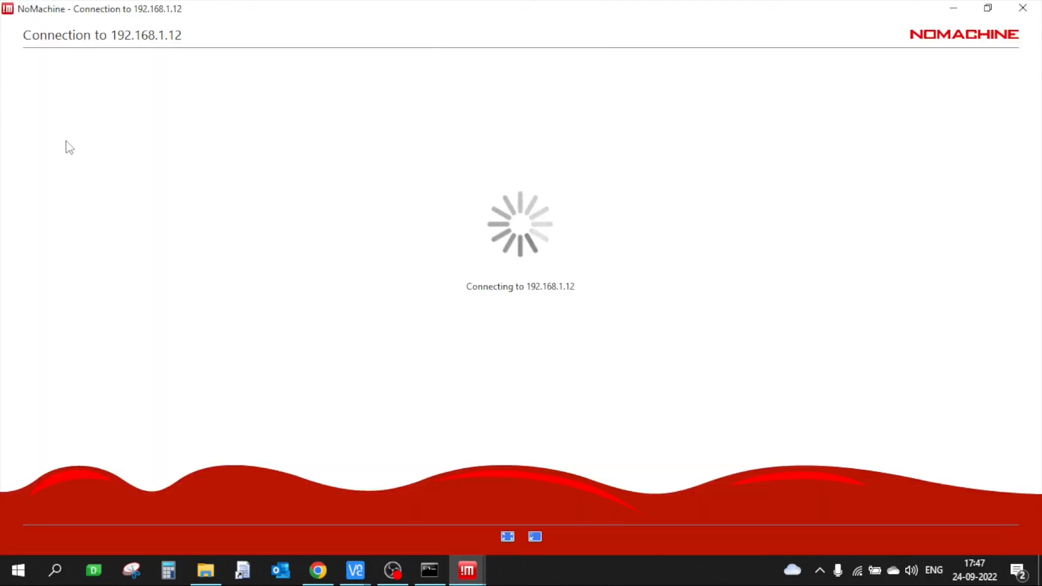
pyautogui.moveTo(571, 318)
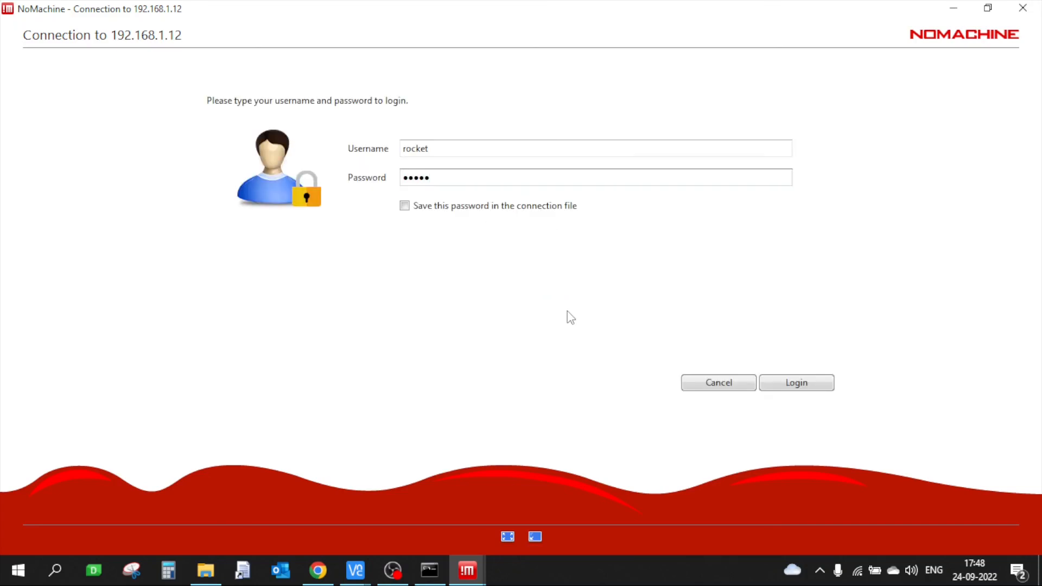
# - Submit the login credentials for 192.168.1.12 to reach the Xfce desktop
pyautogui.click(796, 382)
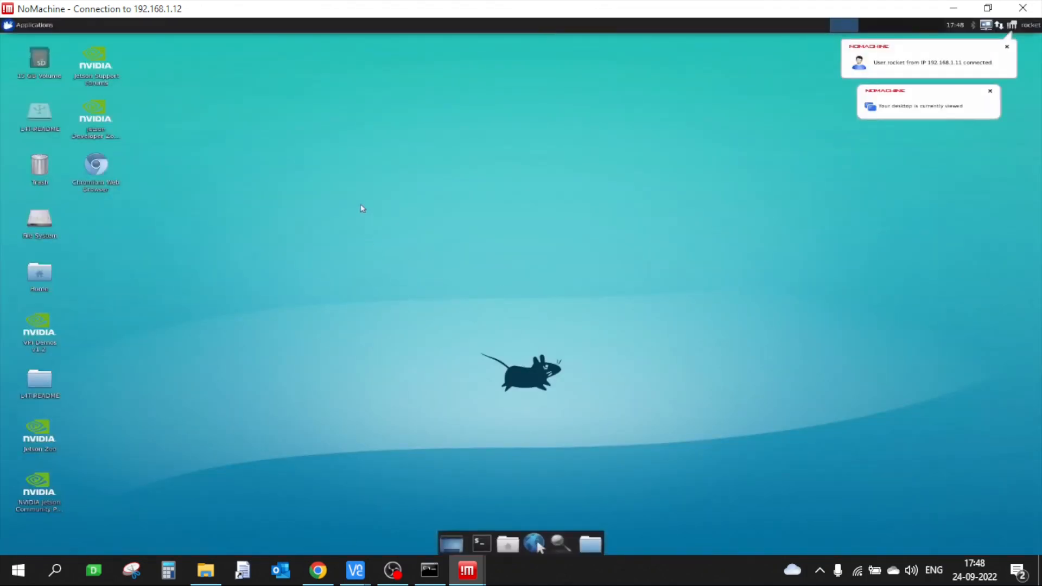
# - Open a terminal from the dock on the remote Xfce desktop
pyautogui.rightClick(361, 208)
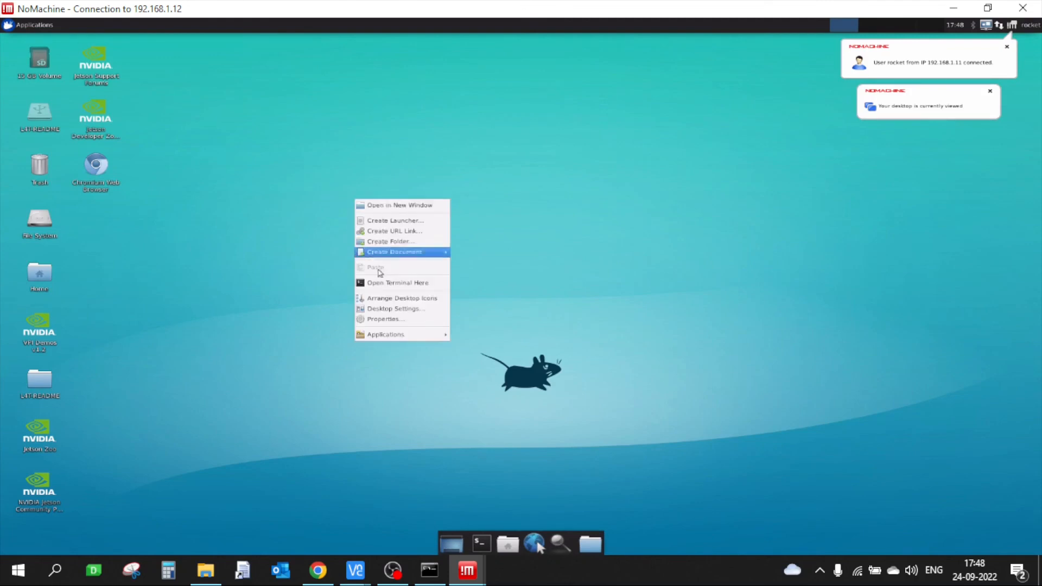
pyautogui.click(382, 287)
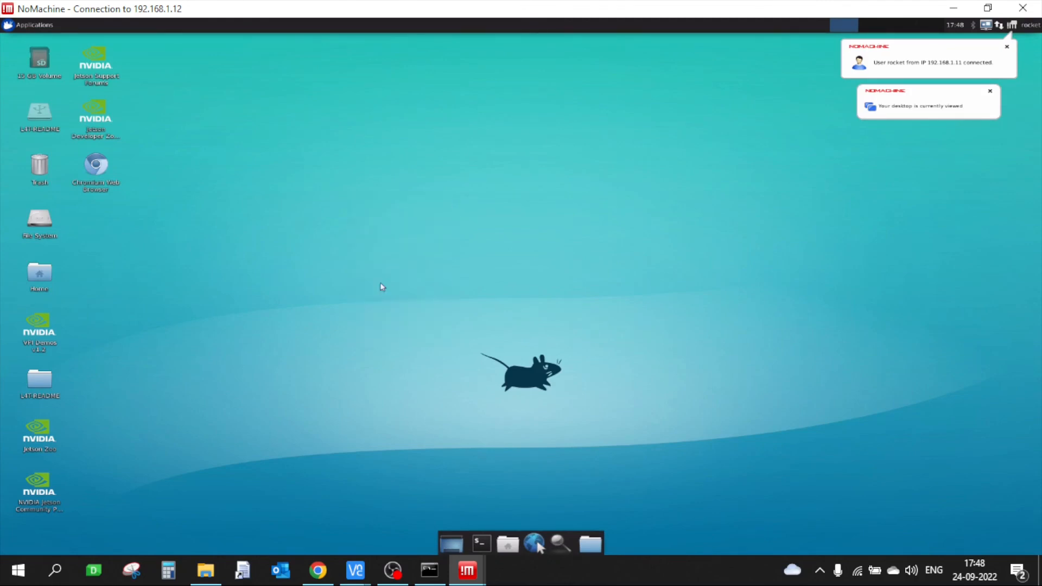
pyautogui.moveTo(457, 313)
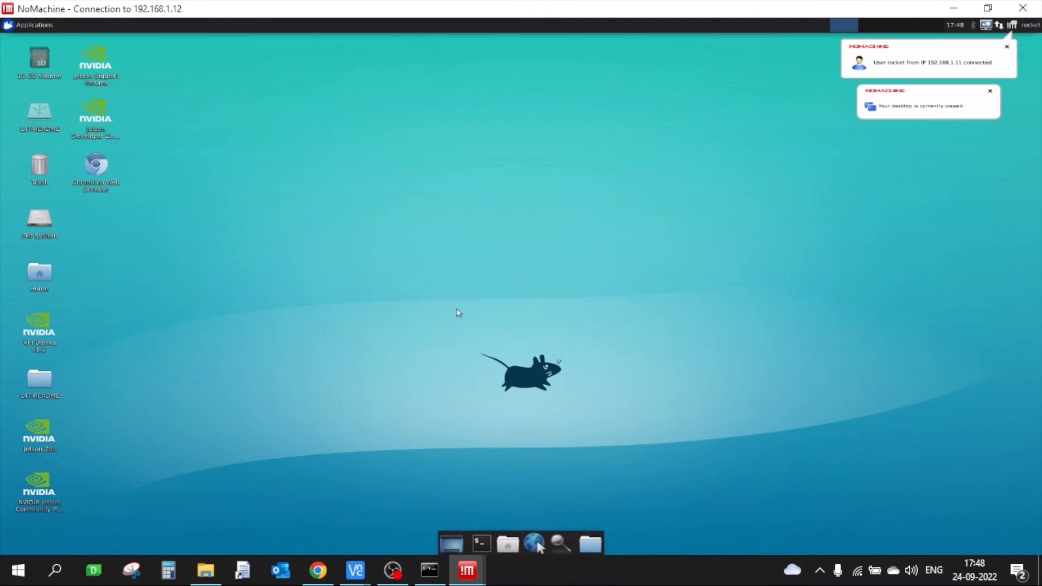
pyautogui.click(480, 543)
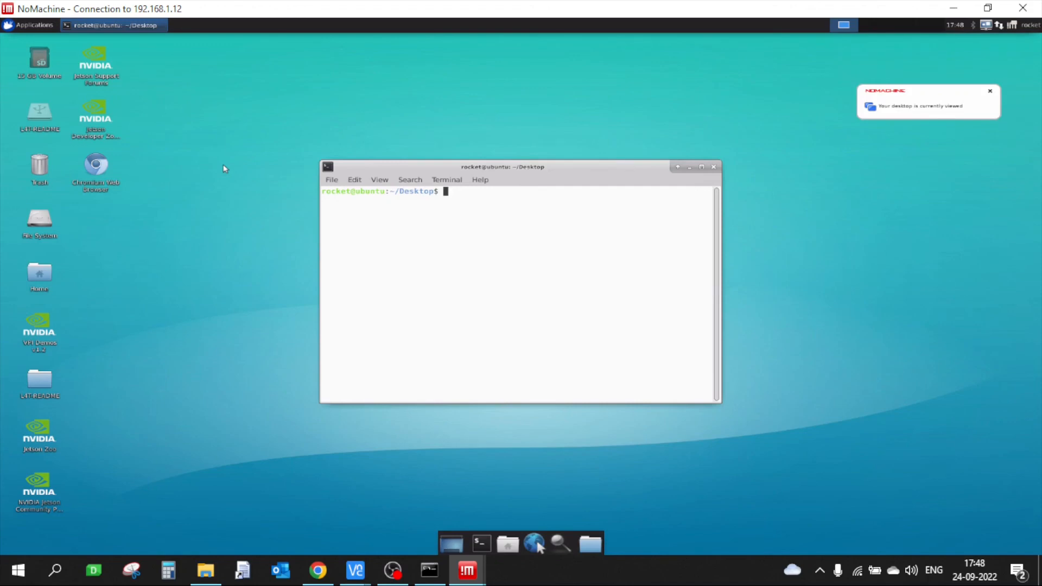
pyautogui.moveTo(326, 524)
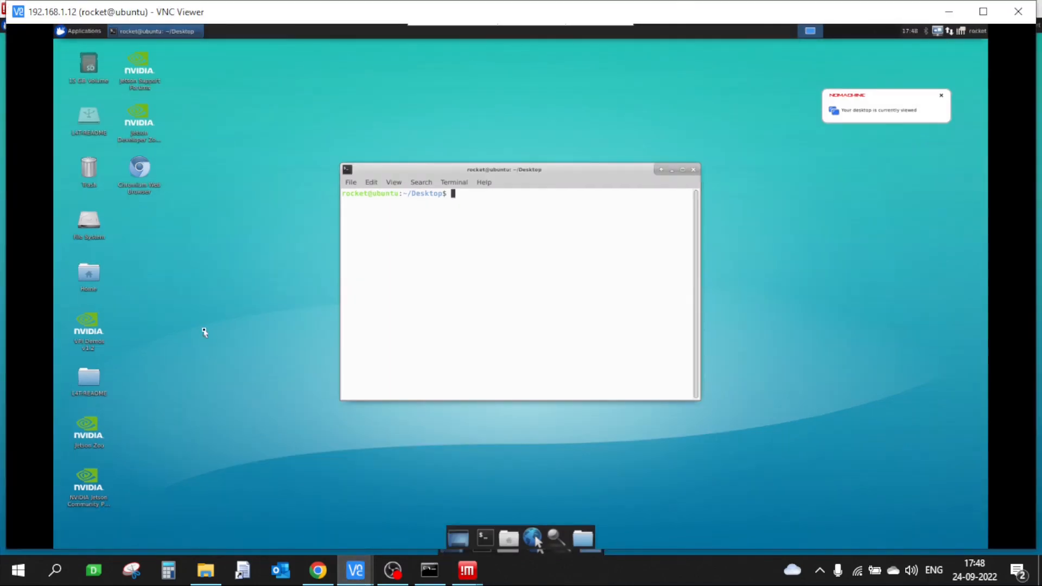
pyautogui.moveTo(457, 133)
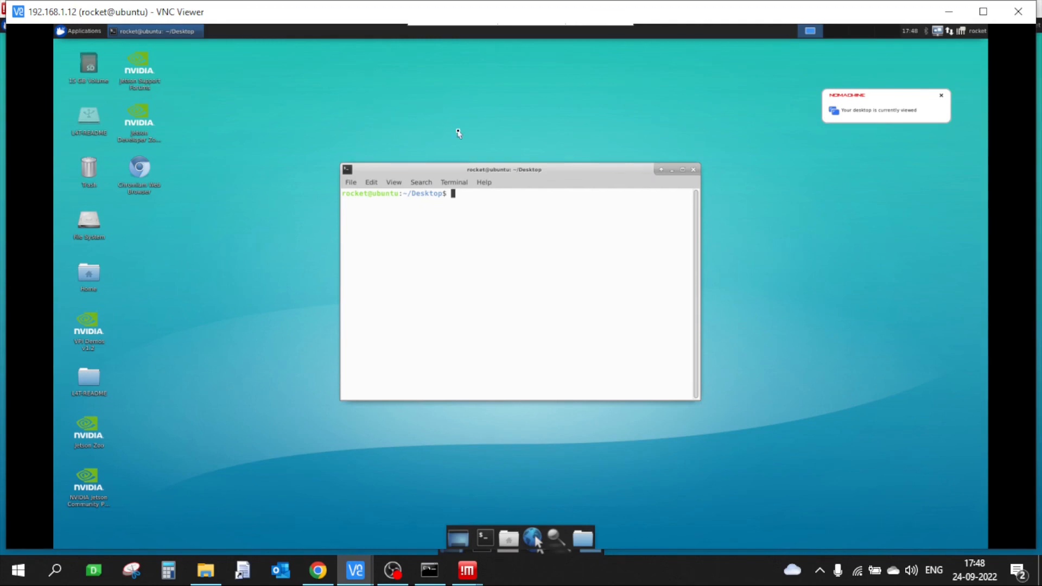